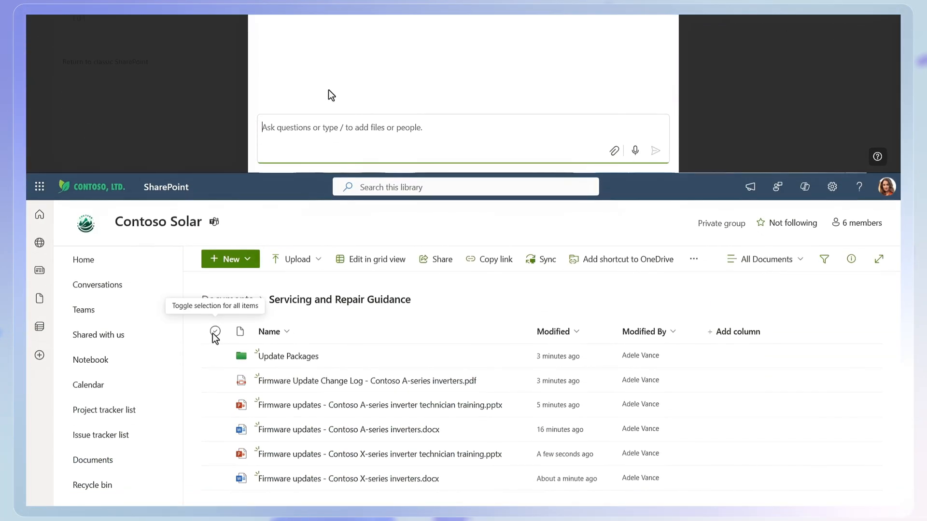
Step: Ask the repair guidance agent 'Is there an option to do over the air updates'
type("Is there an")
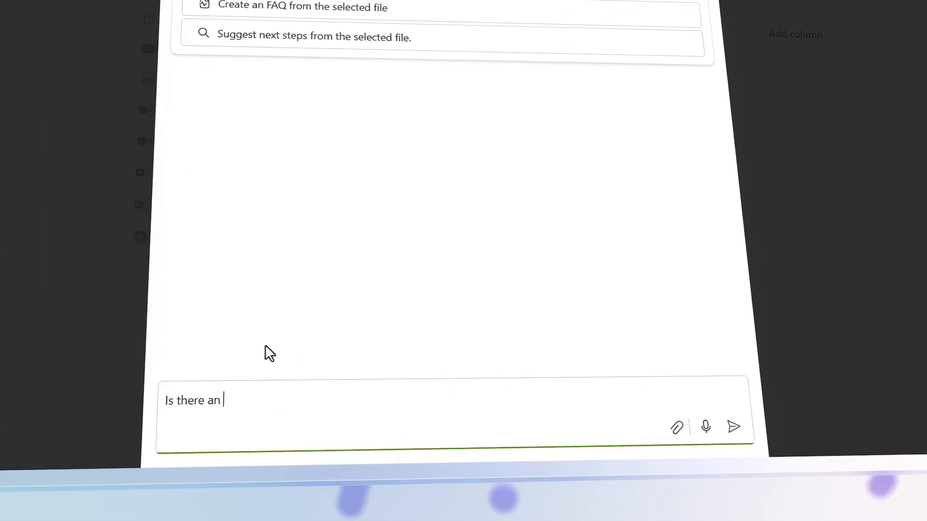
type("option to do over the air updates")
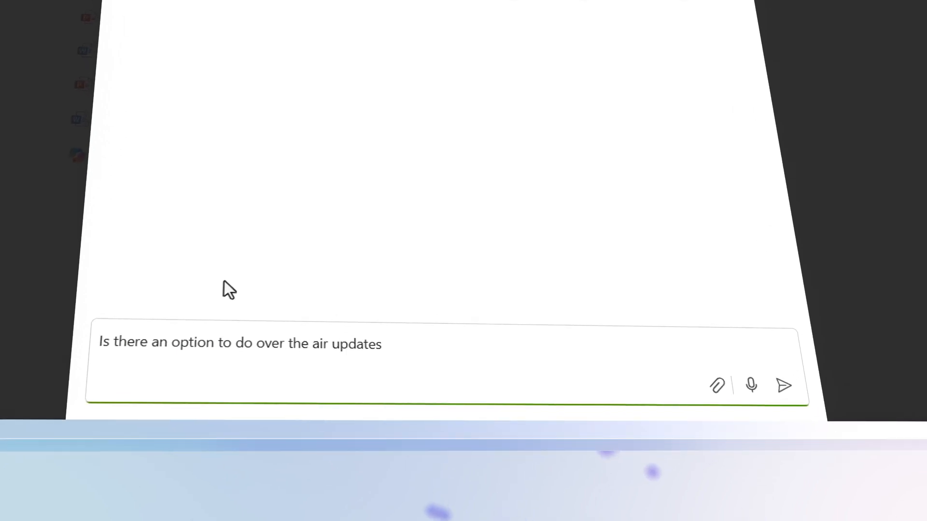
left_click(784, 386)
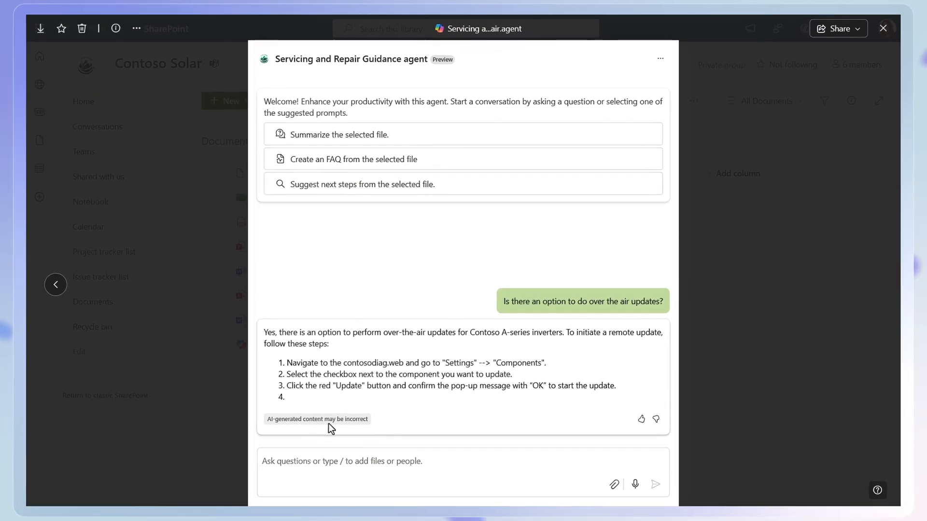
left_click(882, 28)
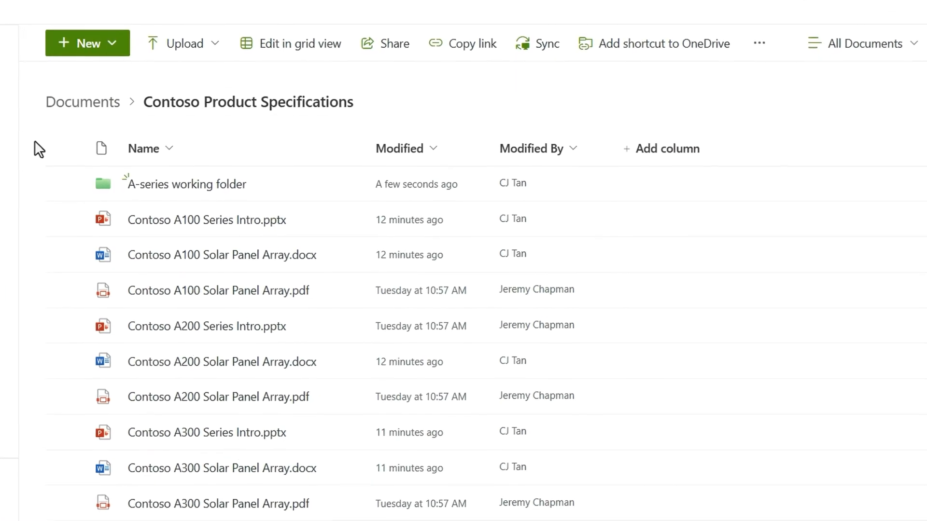
Step: Select every item in the Contoso Product Specifications library and create an agent from them
left_click(63, 183)
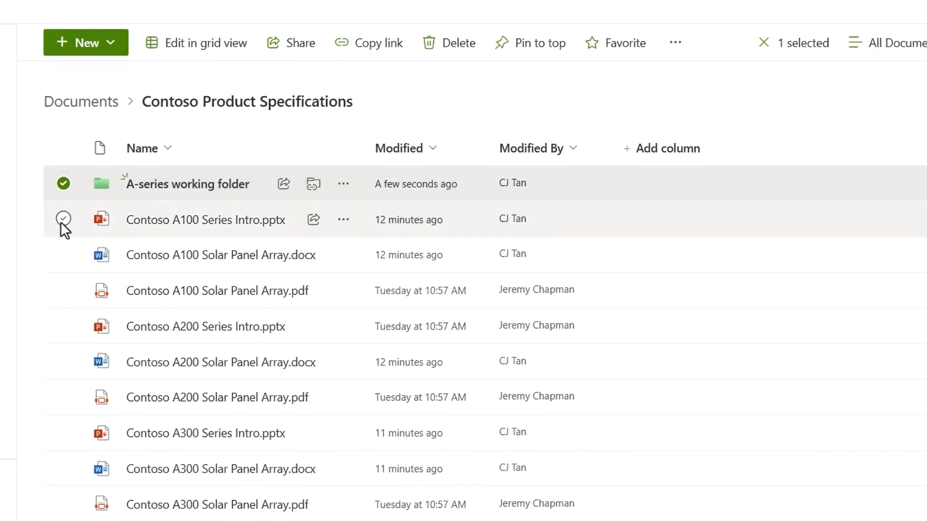
left_click(64, 219)
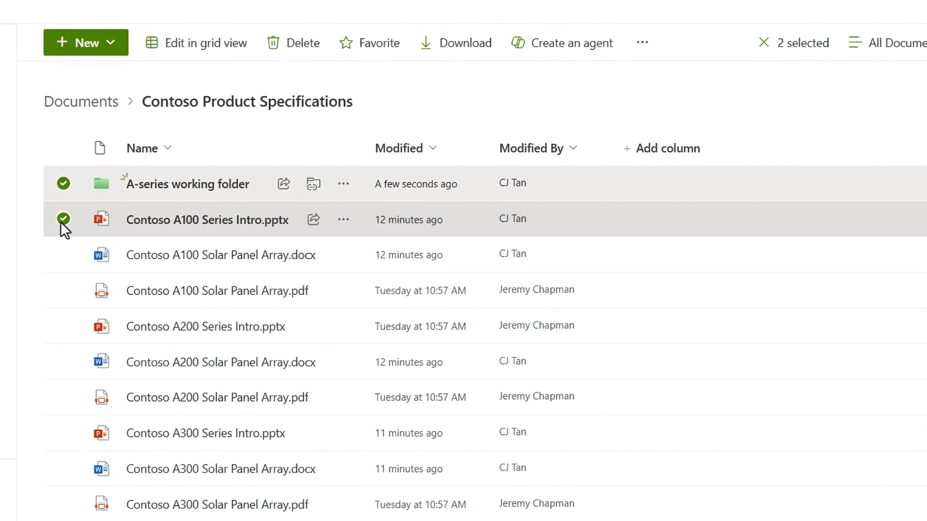
left_click(64, 219)
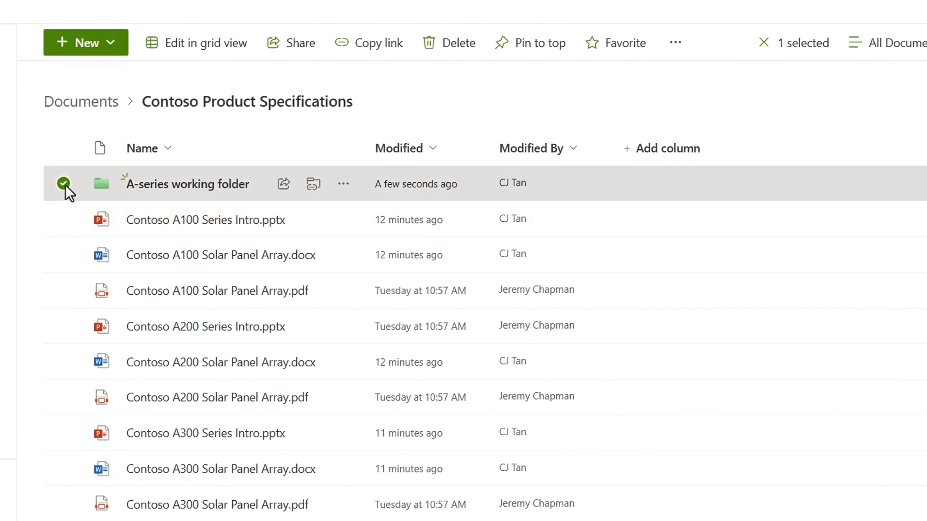
left_click(181, 42)
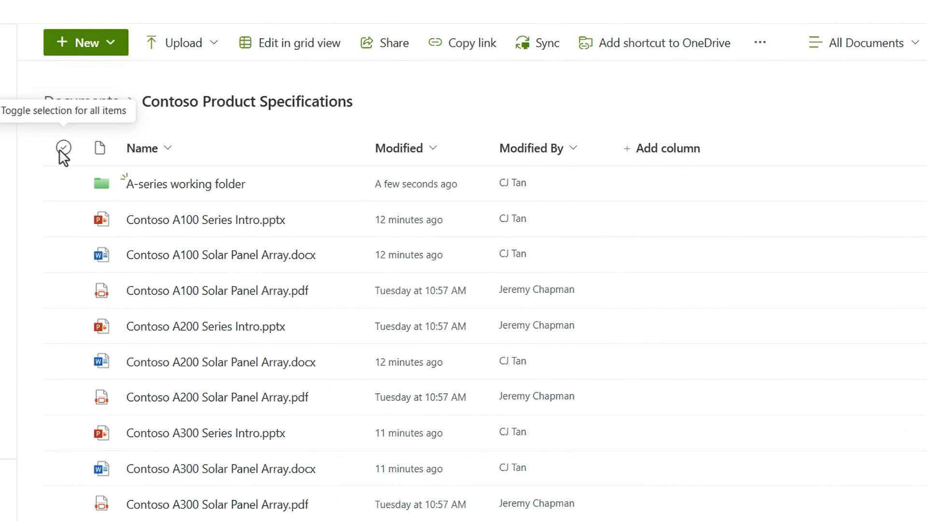
left_click(62, 148)
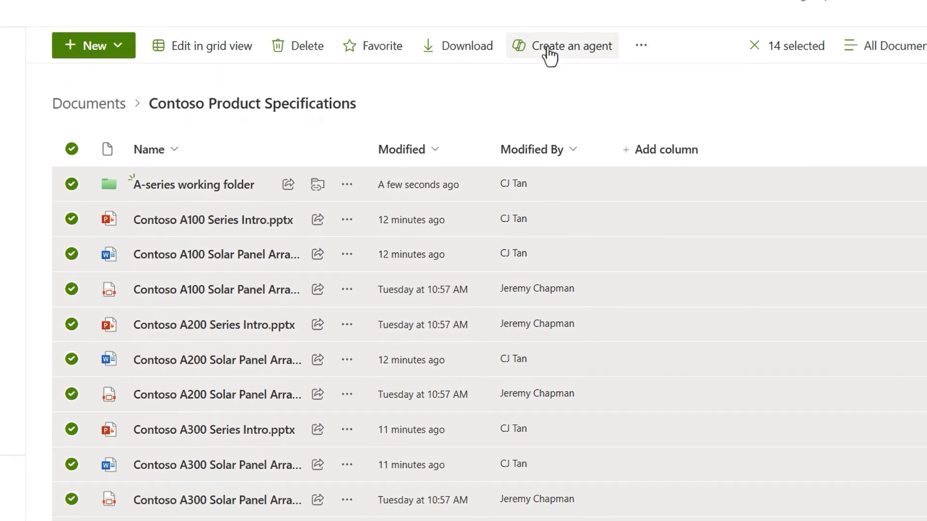
left_click(571, 46)
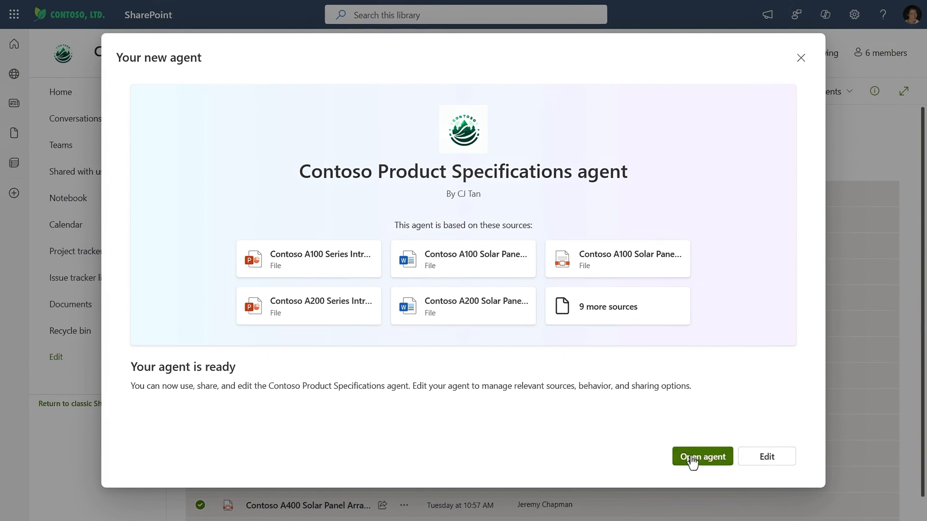
Step: Ask the new agent to compare each array's coverage, average home size and price ranges for both panel types
left_click(701, 457)
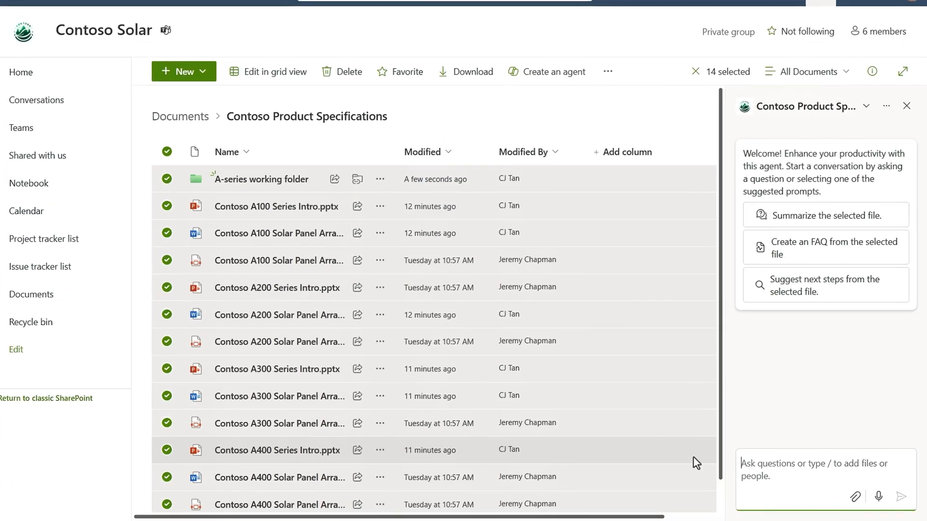
type("Compare each solar panel array with details on the home range i")
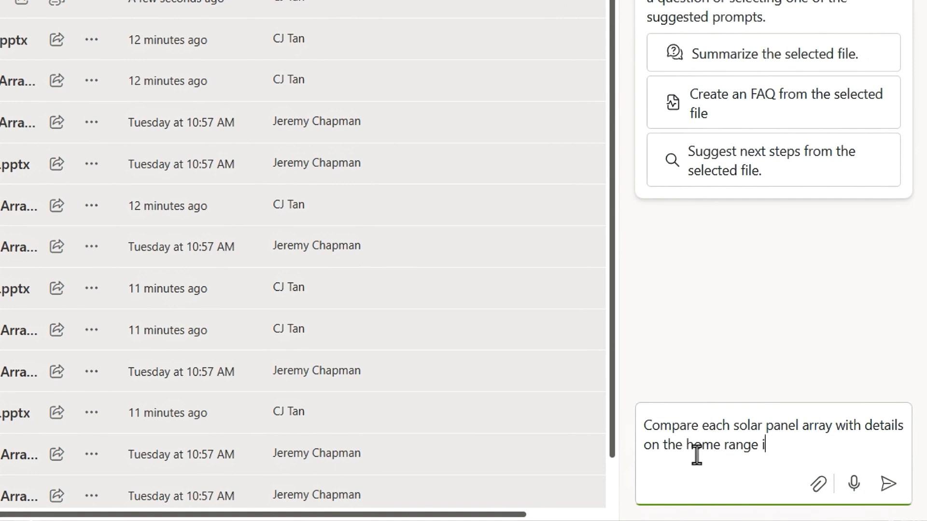
type("n square feet for the two types of materials of")
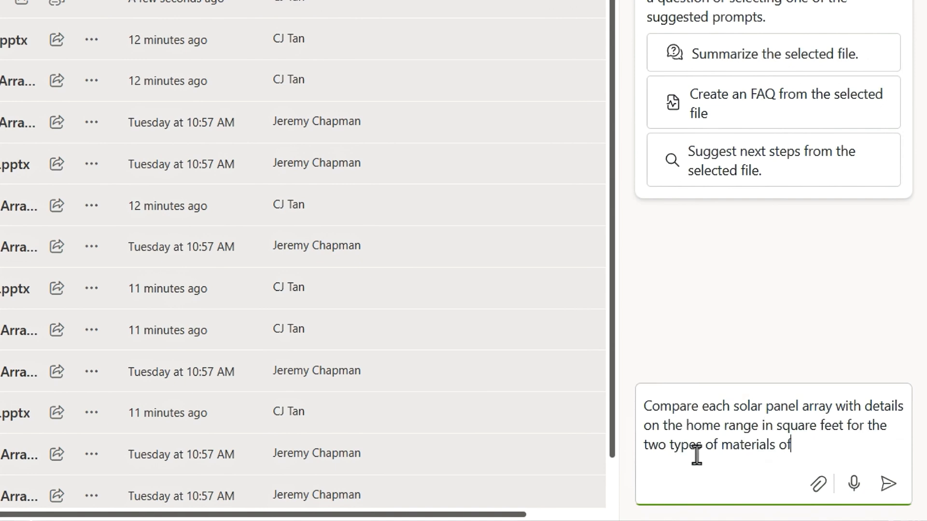
type("offered. Add the average home square footage per")
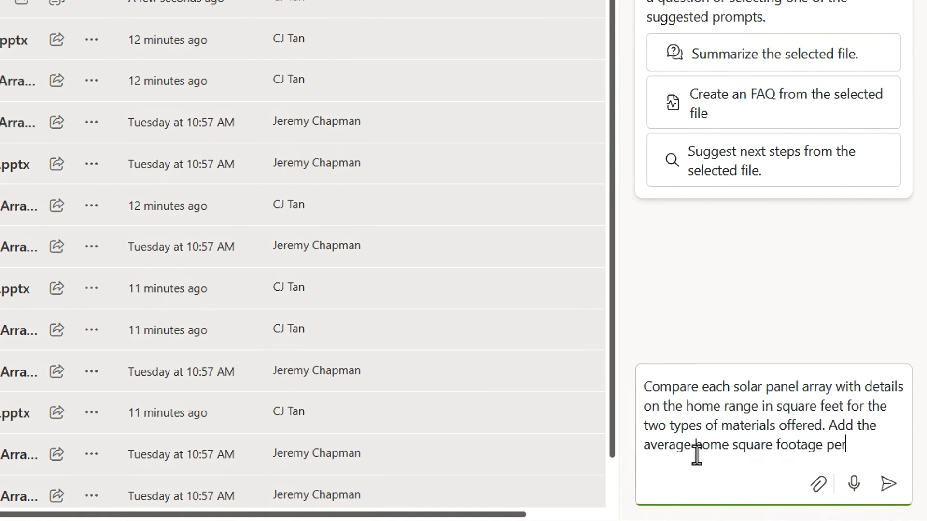
type("array size and price ranges for each.")
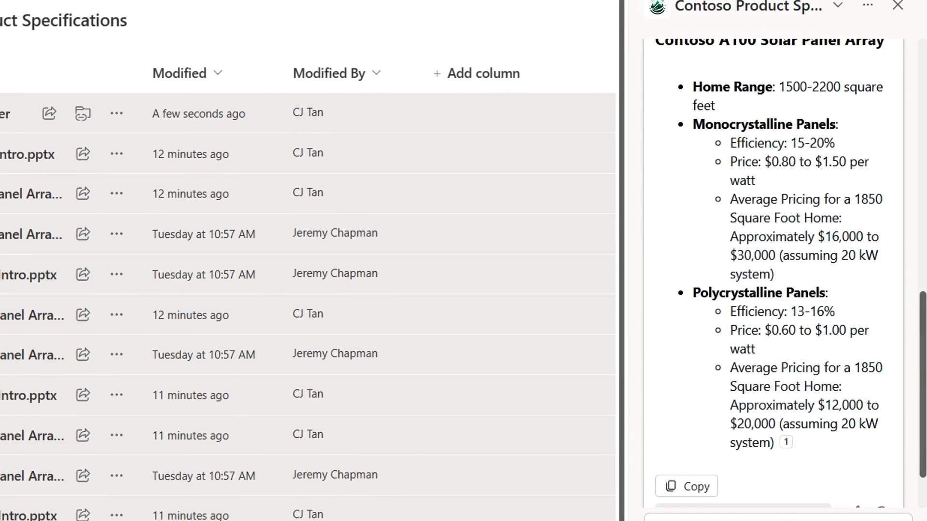
scroll("down", 3)
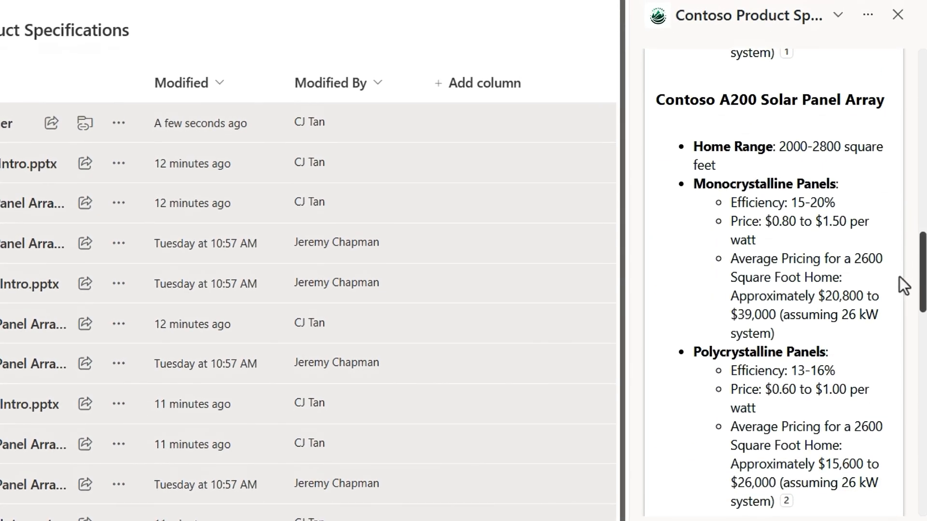
scroll("down", 3)
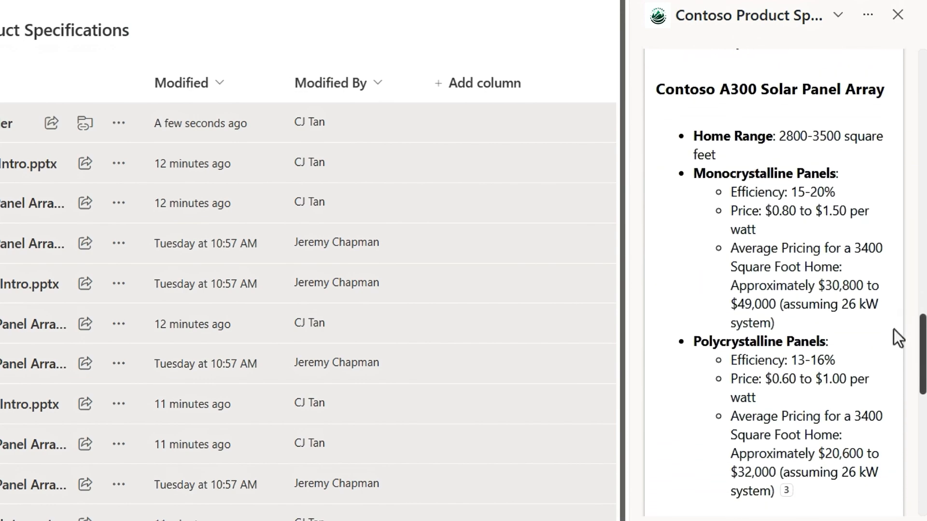
scroll("down", 3)
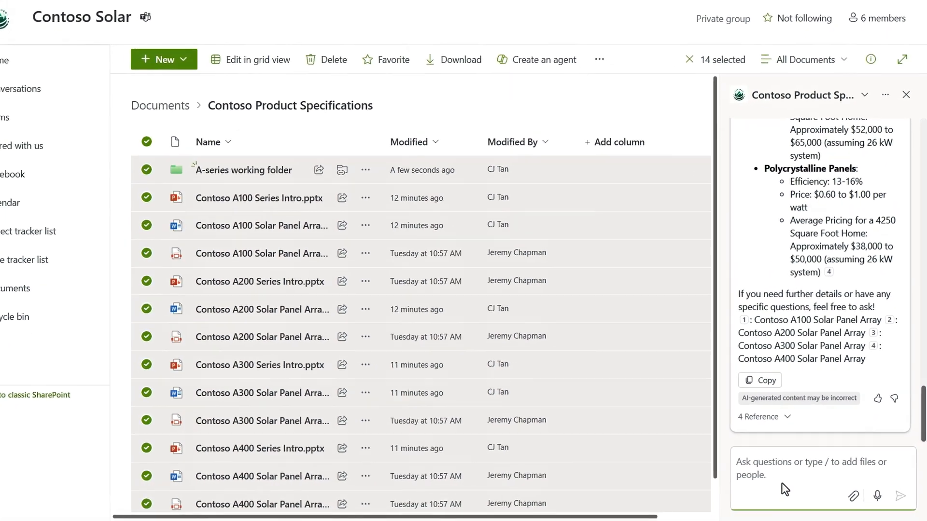
Step: Ask which panel type and array size suit a customer's 2900 square foot home
type("My customer has a 2900 square foot hom")
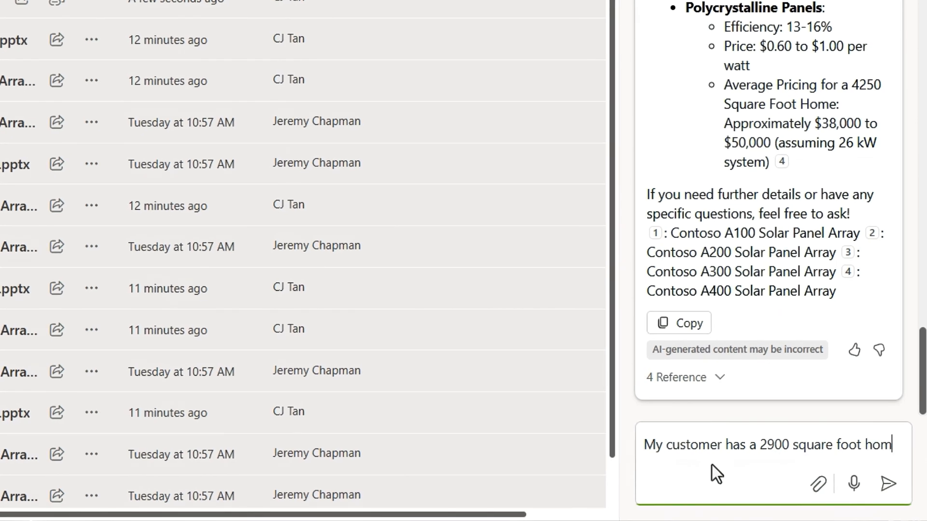
type("and wants the most efficient solar panel typ")
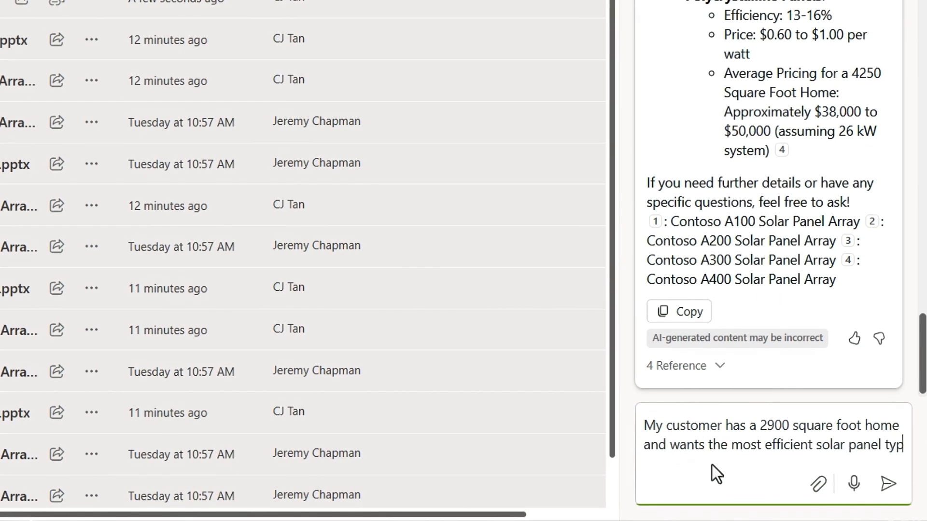
type("e and the right size solar panel array. What do")
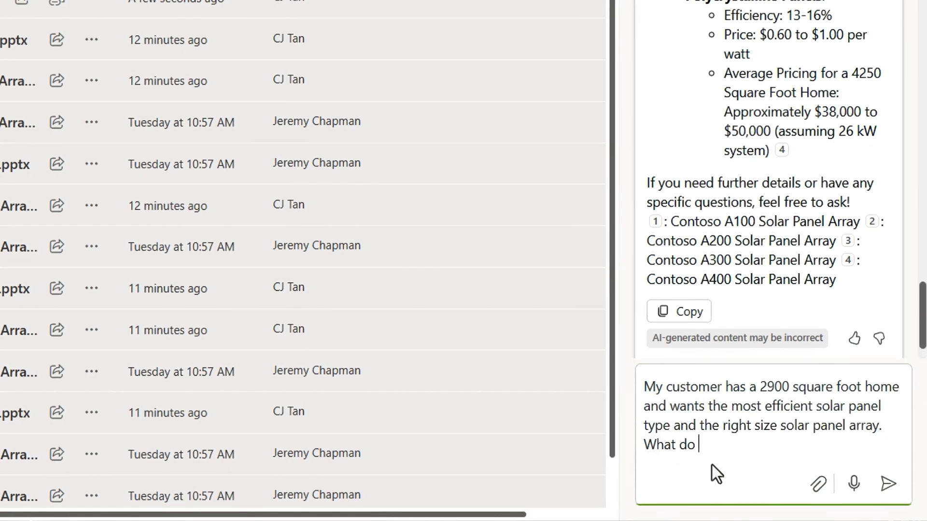
type("you recommend?")
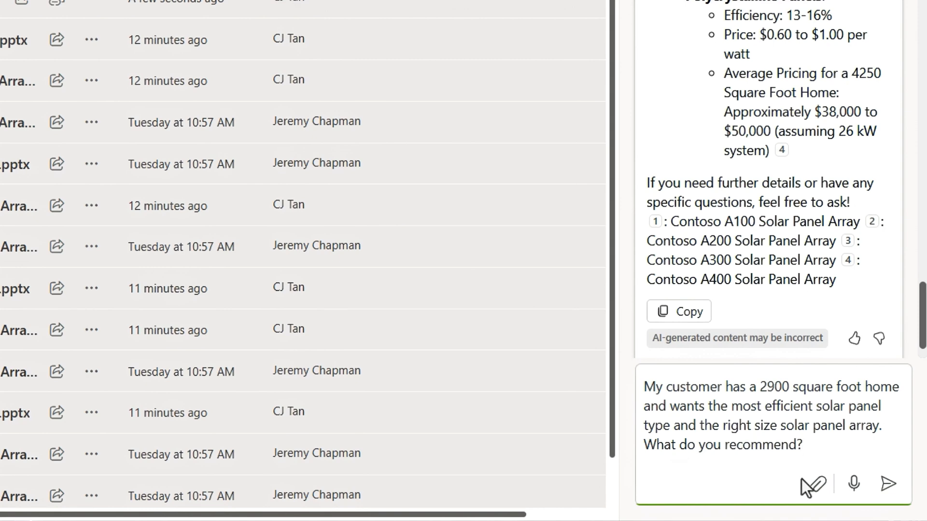
left_click(886, 484)
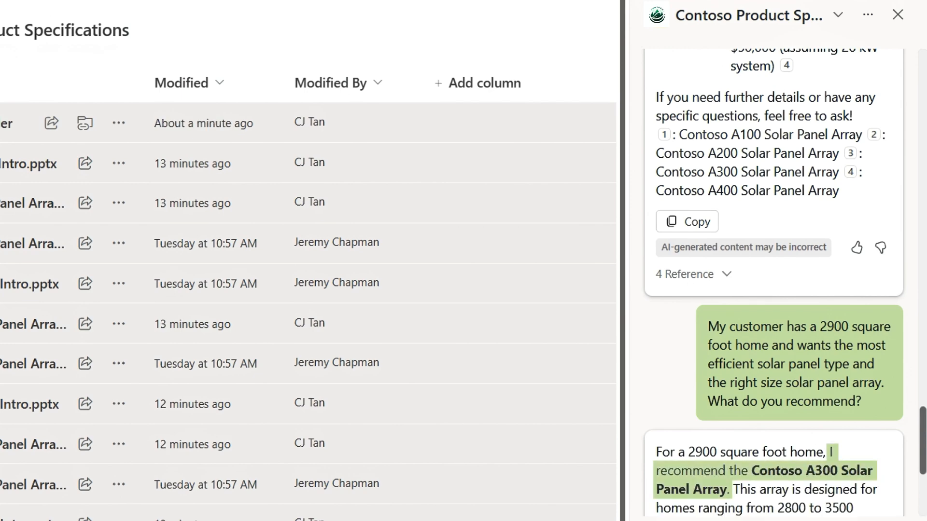
scroll("down", 3)
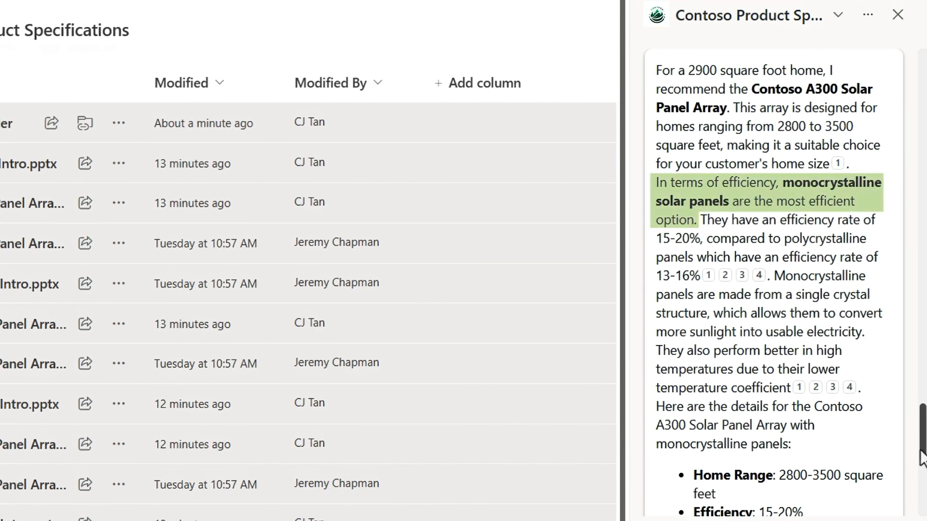
scroll("down", 3)
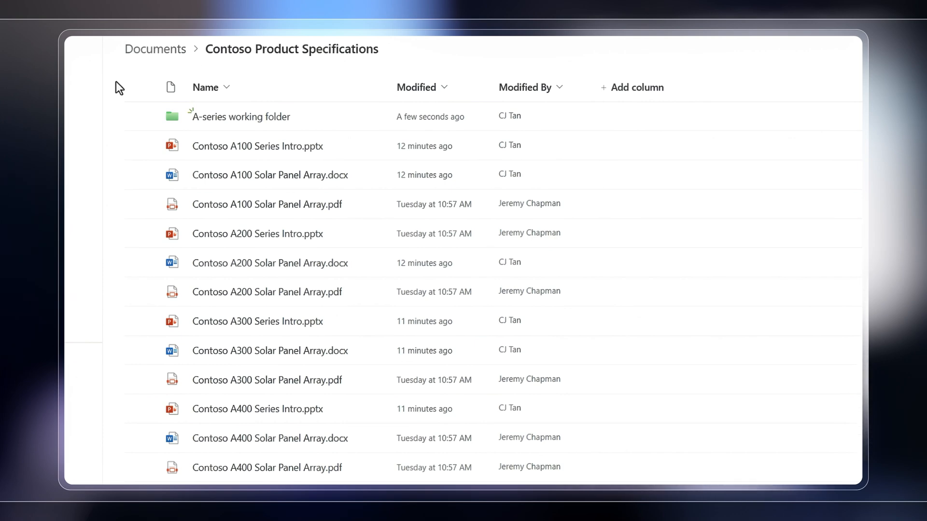
left_click(416, 87)
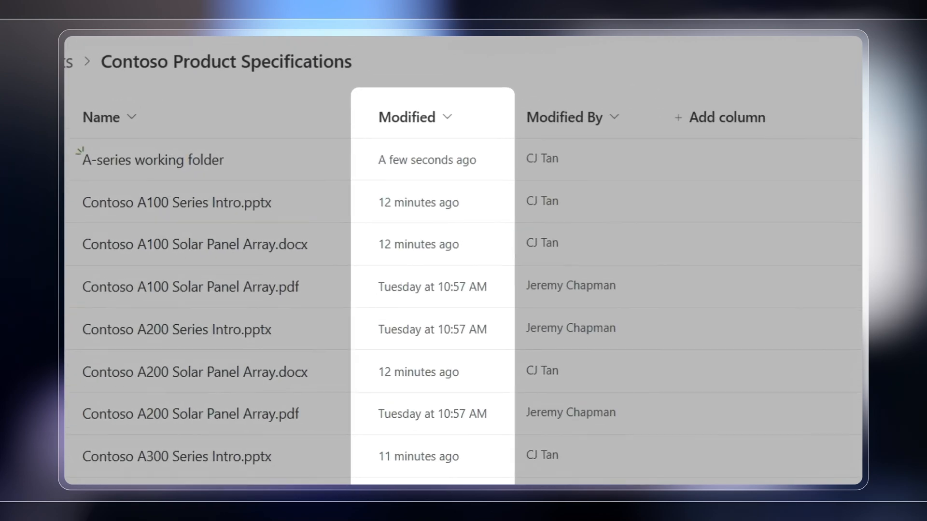
scroll("down", 3)
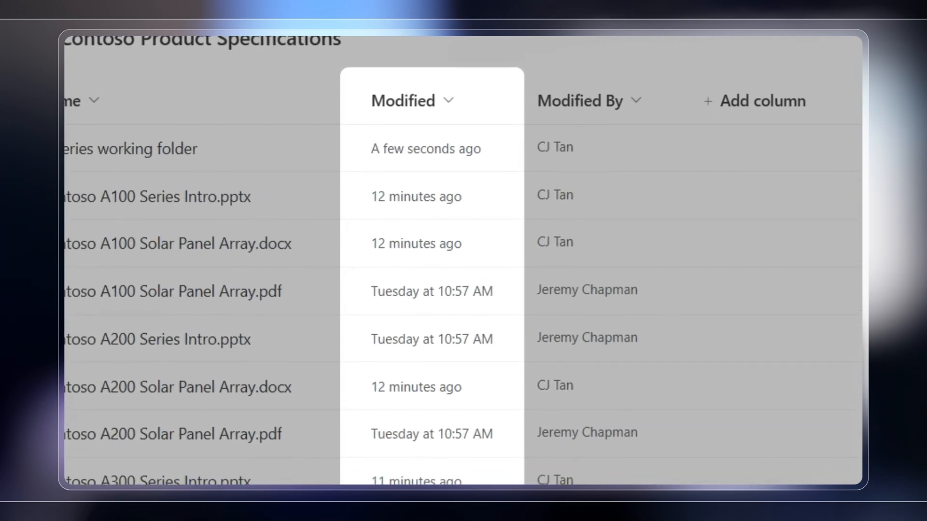
scroll("down", 3)
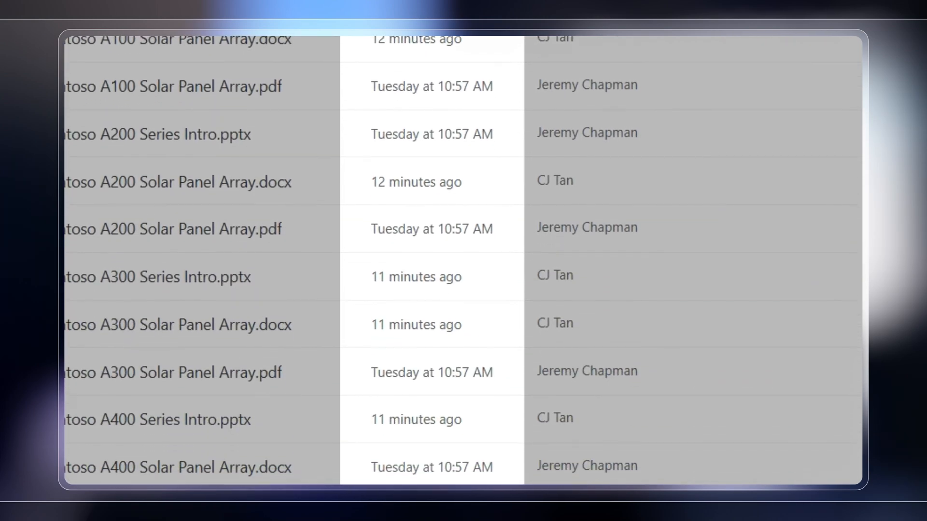
scroll("down", 3)
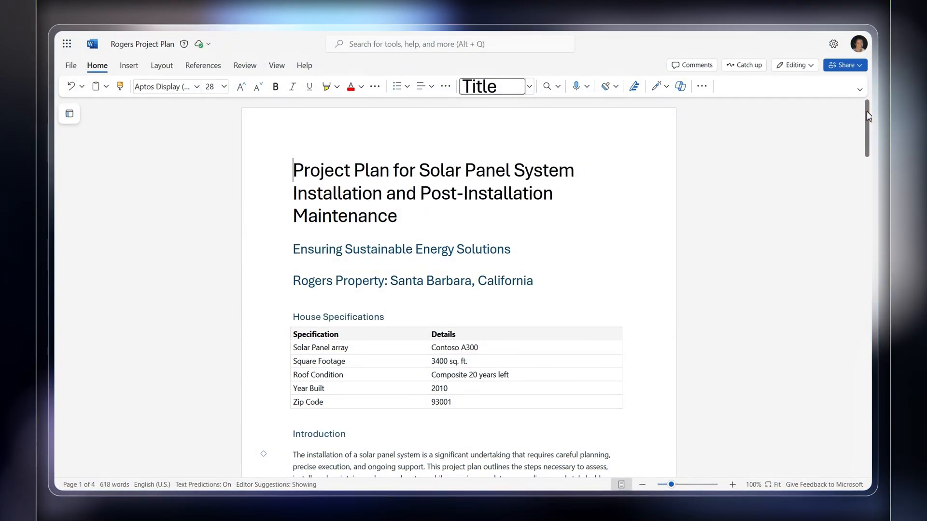
scroll("down", 3)
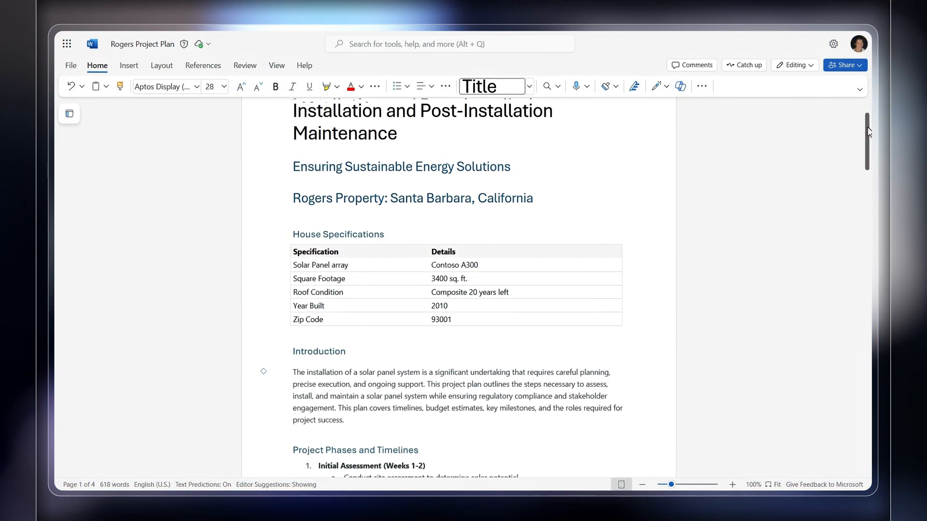
scroll("down", 3)
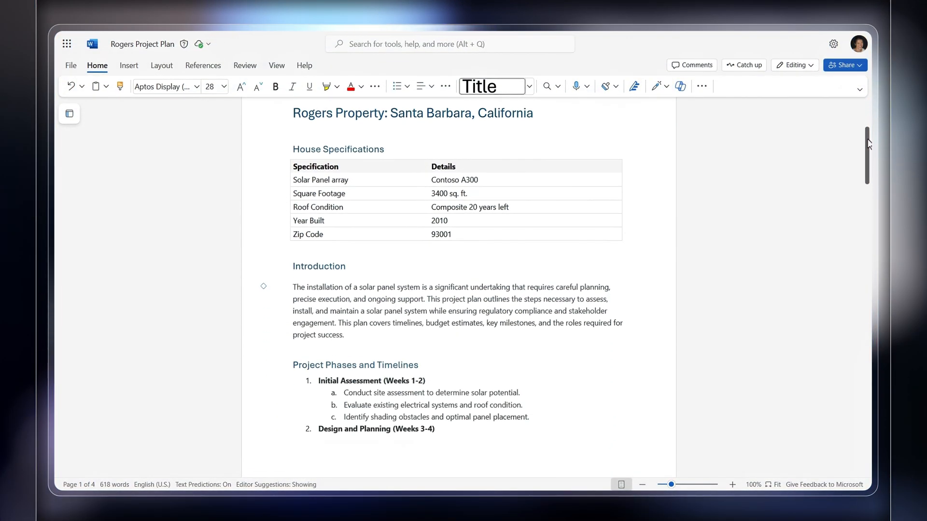
scroll("down", 3)
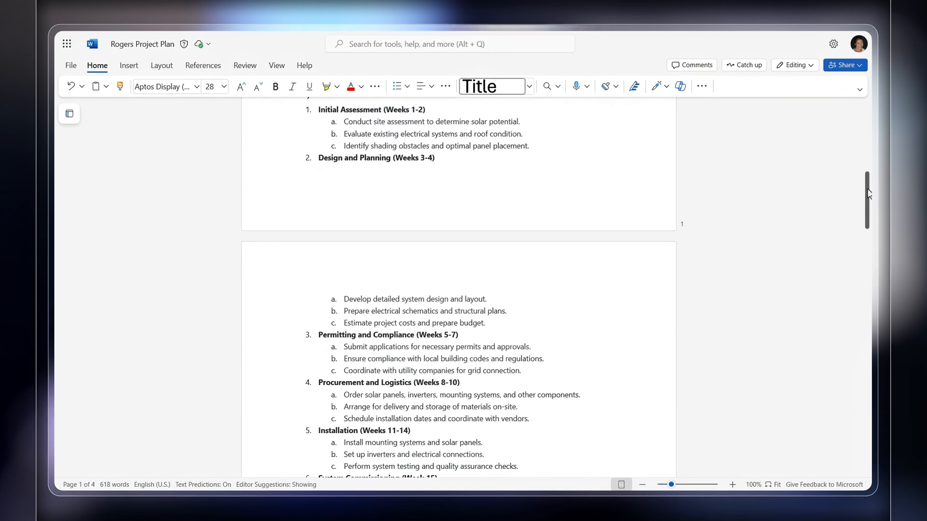
scroll("down", 3)
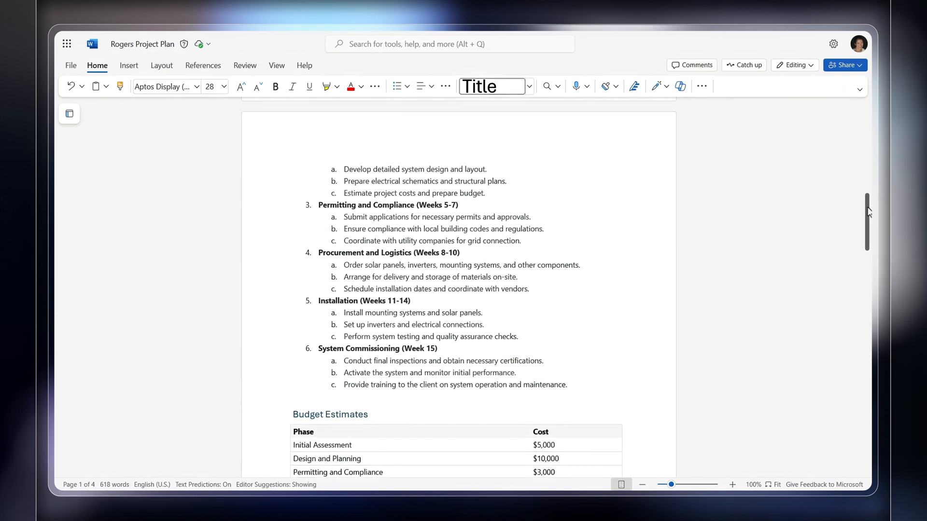
scroll("down", 3)
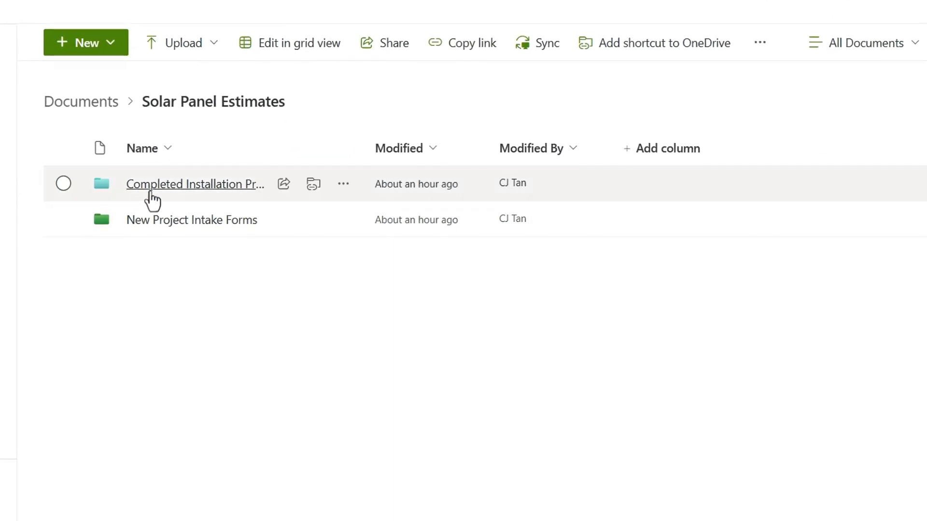
left_click(194, 183)
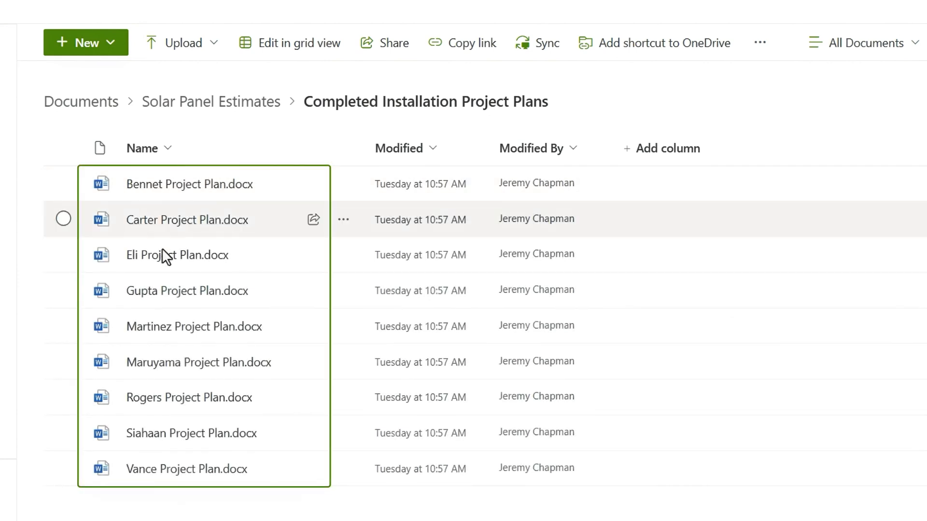
mouse_move(202, 148)
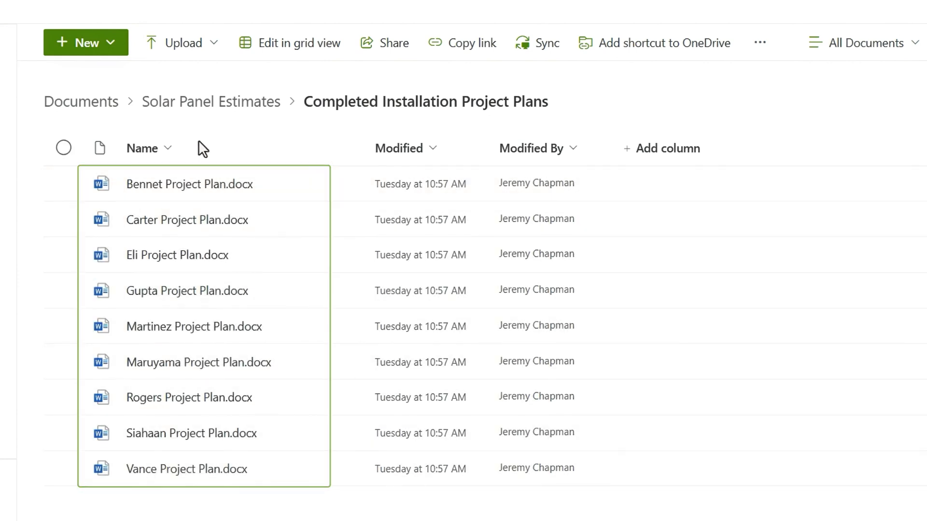
left_click(211, 101)
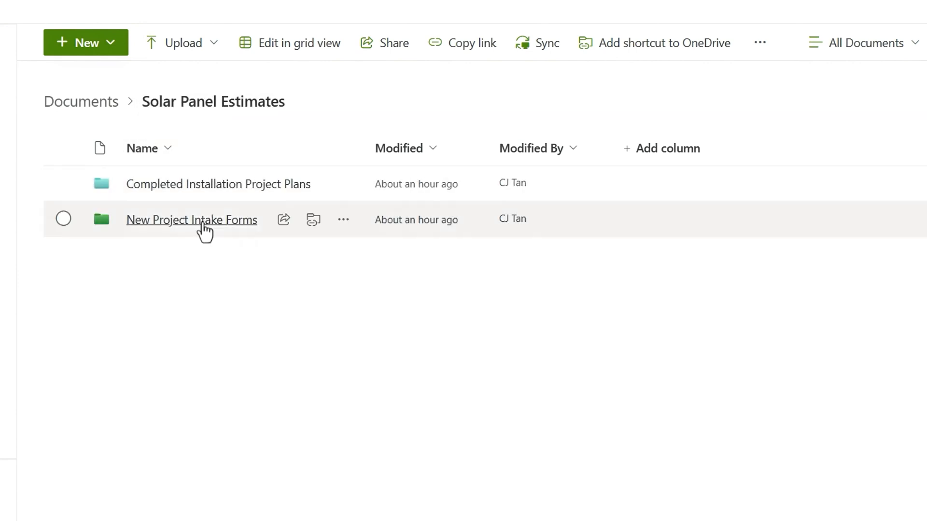
left_click(191, 219)
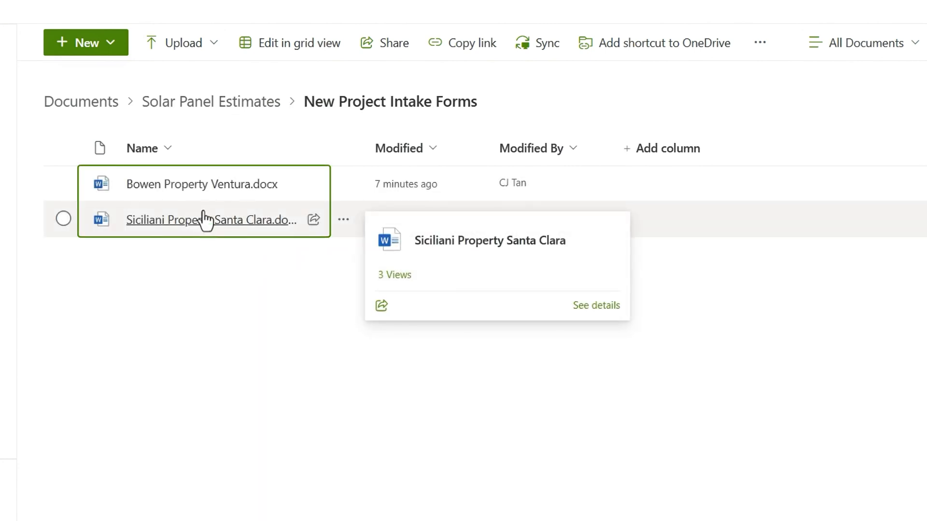
left_click(201, 184)
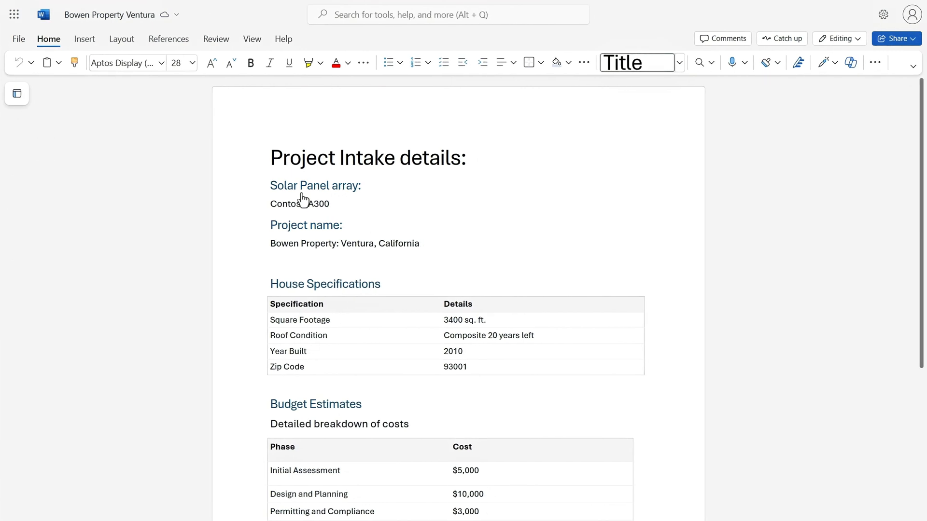
scroll("down", 3)
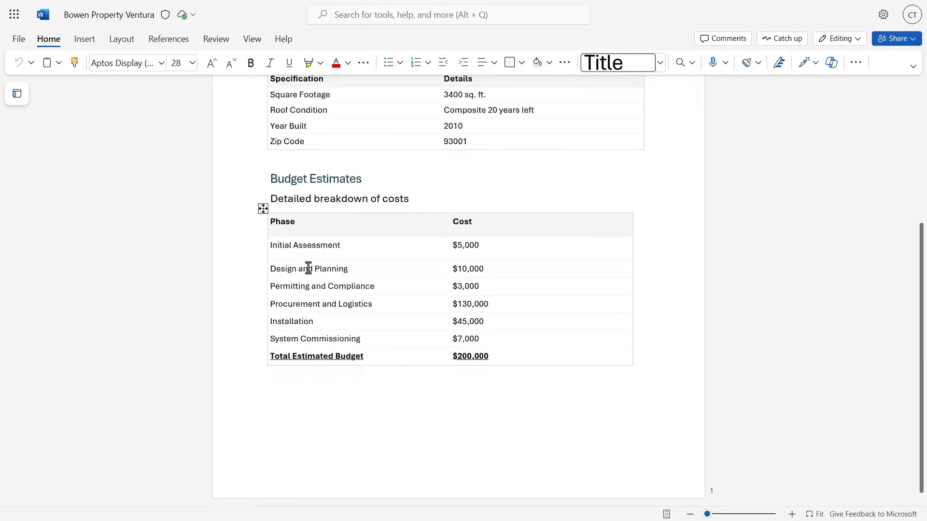
scroll("up", 3)
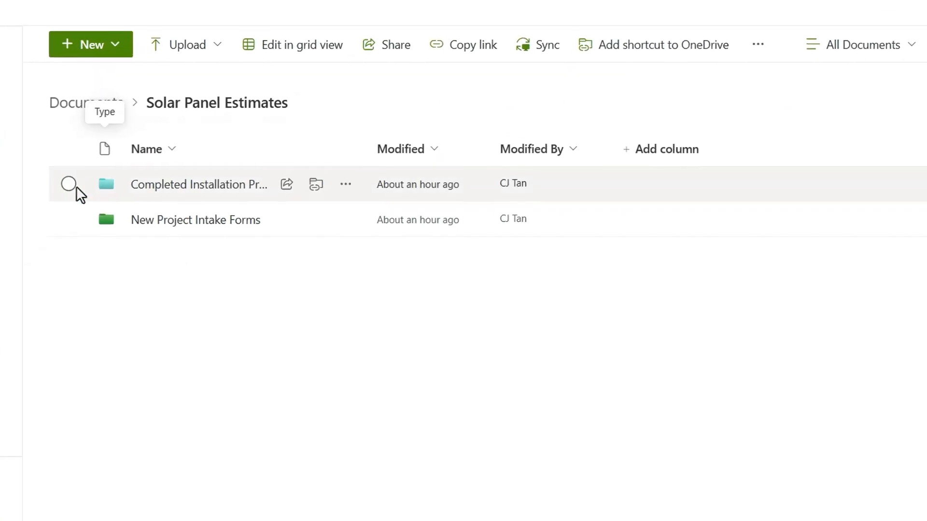
Step: Create an agent from the Completed Installation Project Plans folder
left_click(66, 184)
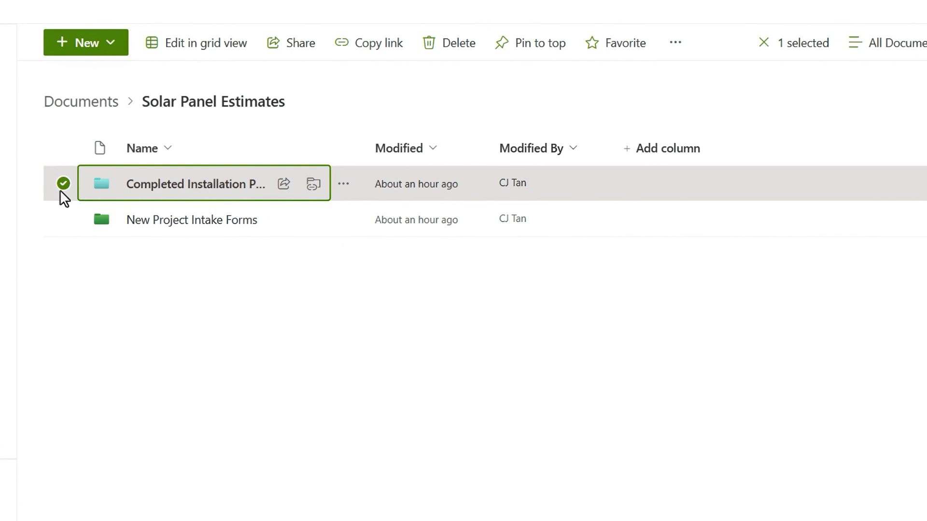
mouse_move(595, 105)
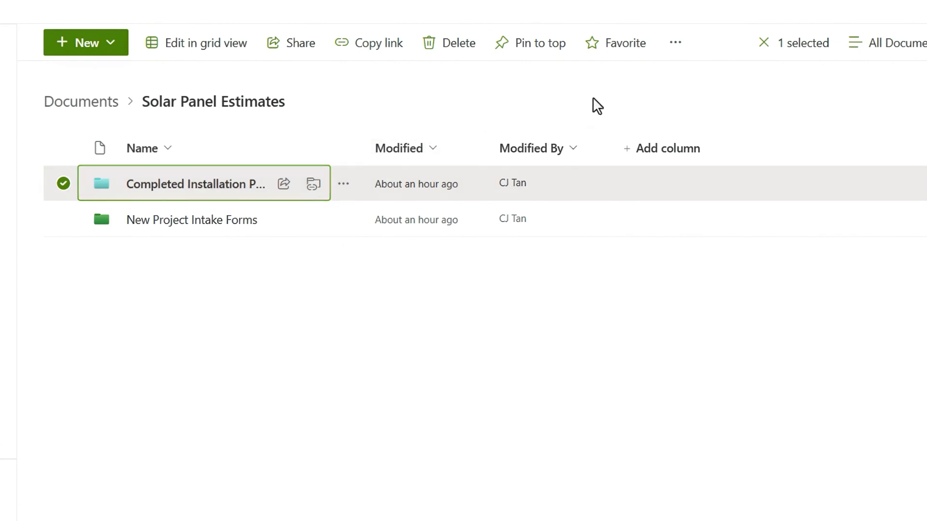
left_click(674, 42)
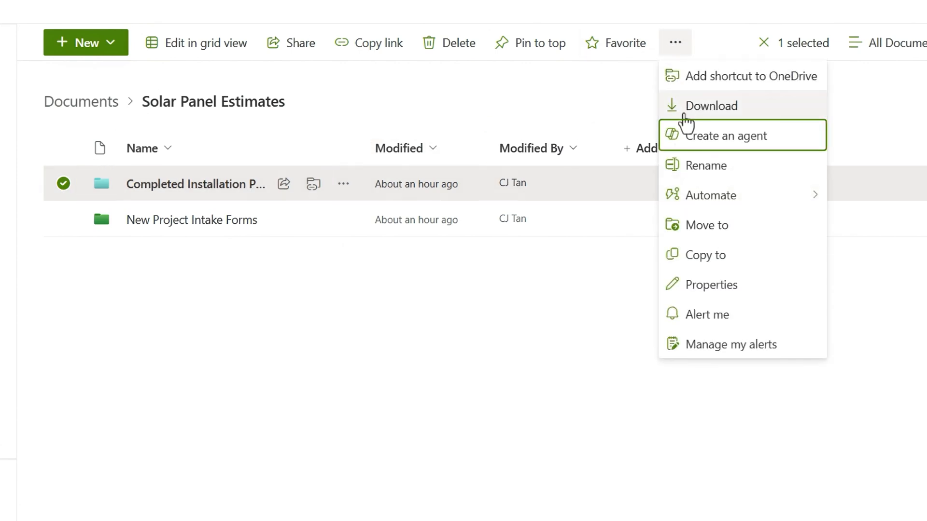
left_click(726, 135)
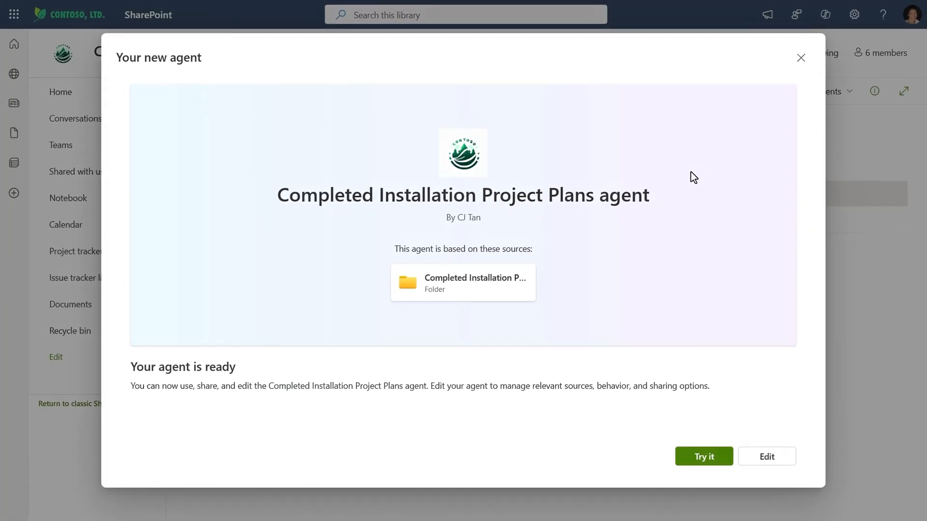
mouse_move(733, 343)
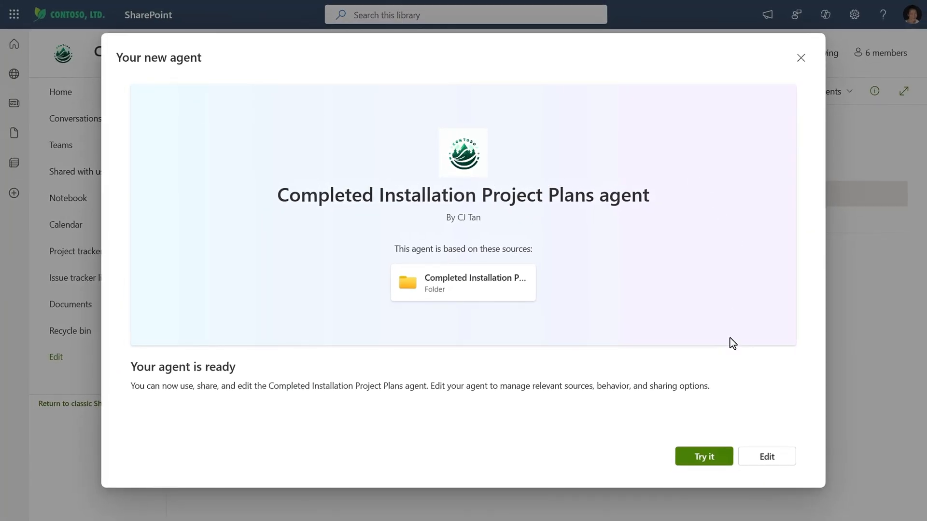
mouse_move(703, 456)
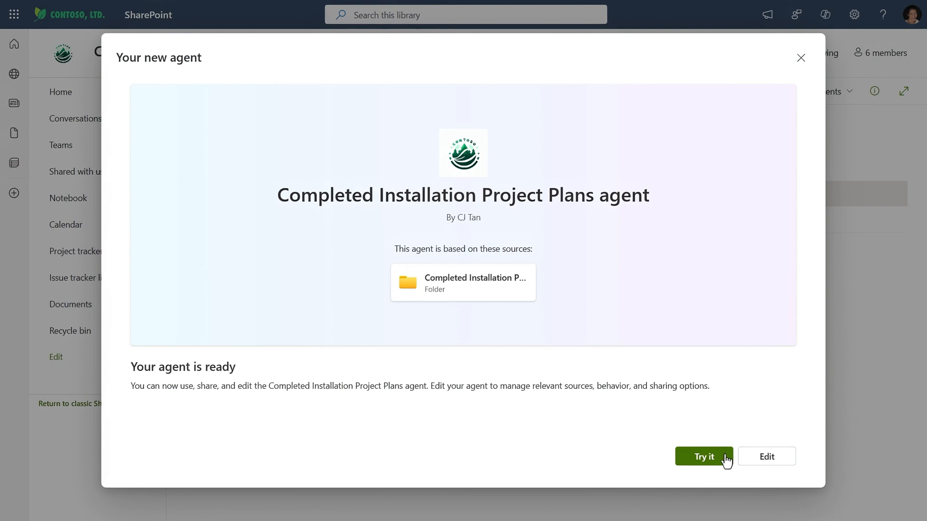
Step: Rename the agent 'Installation estimator agent' and rewrite its description
left_click(766, 456)
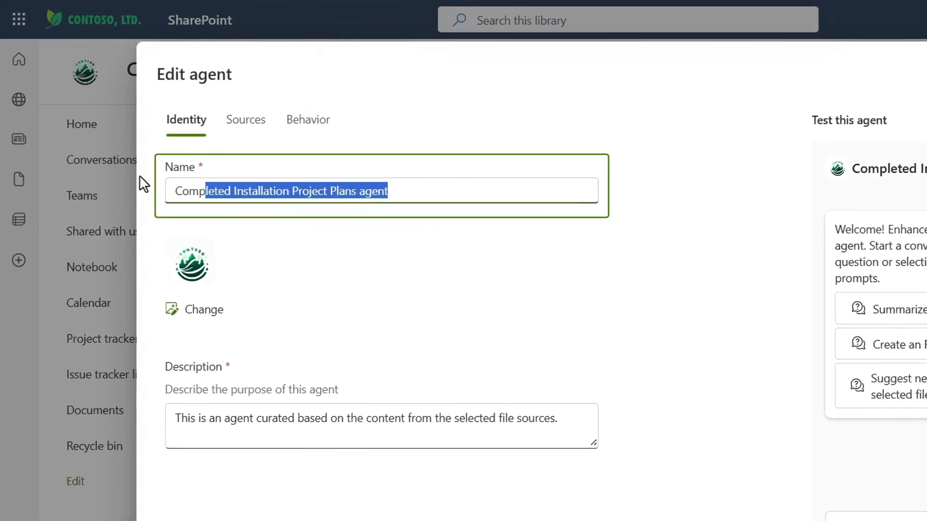
type("Installation estimator agent")
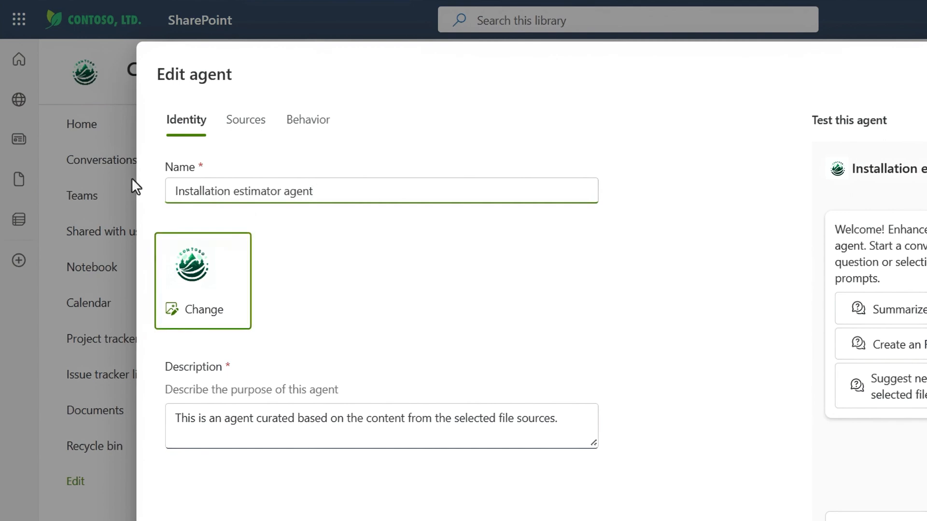
scroll("down", 3)
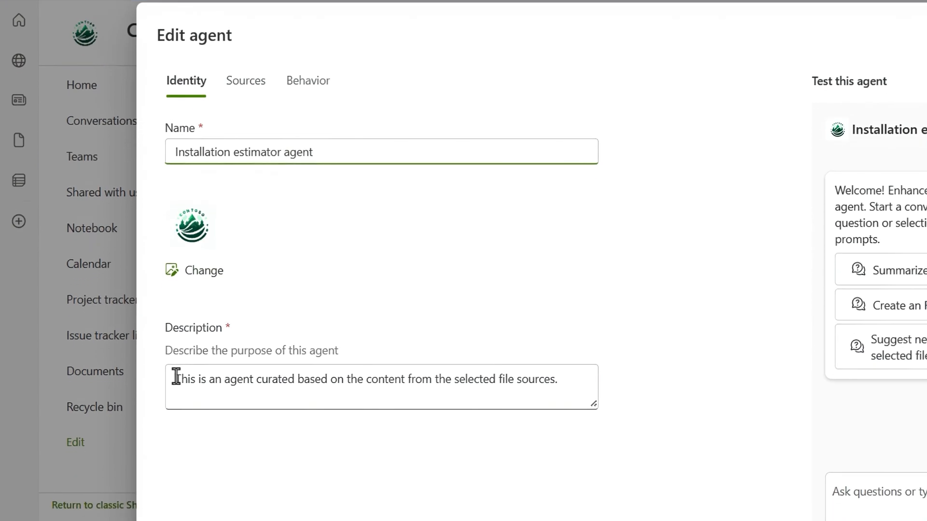
type("This is an agent designed to help you w")
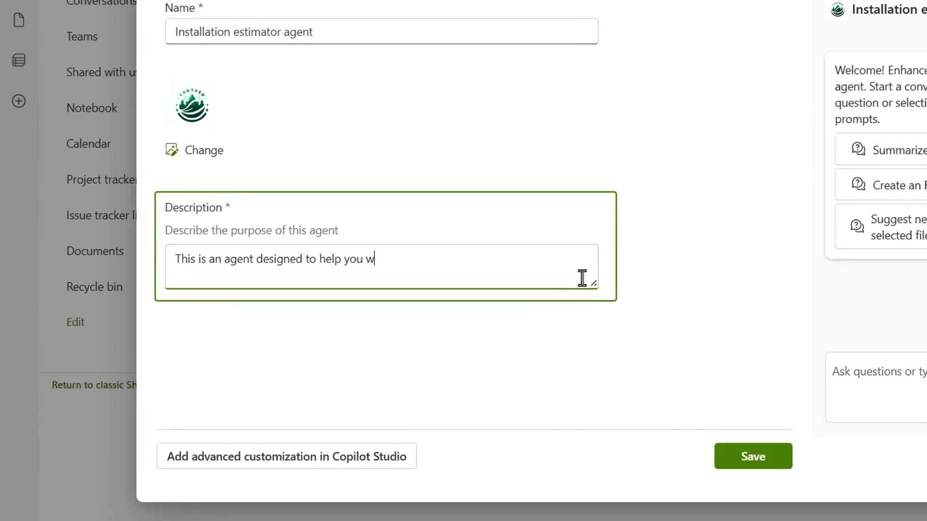
left_click(245, 117)
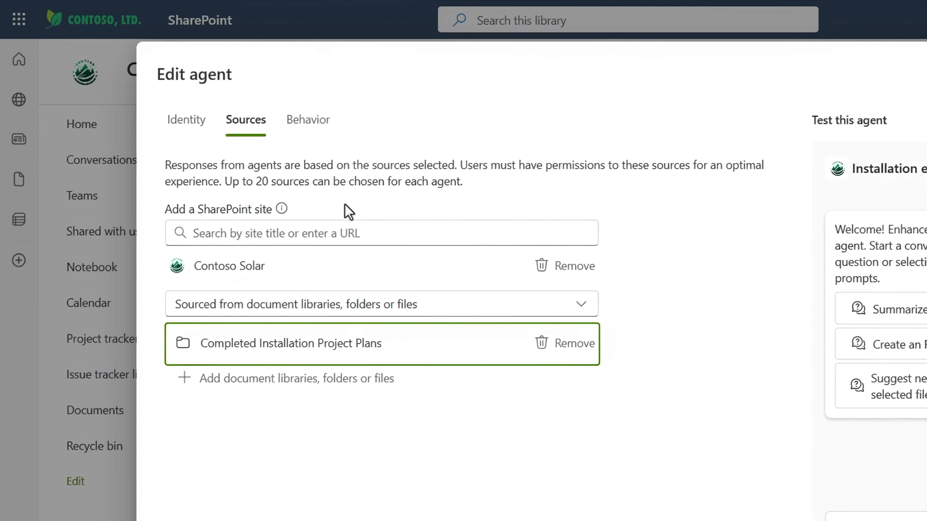
left_click(381, 232)
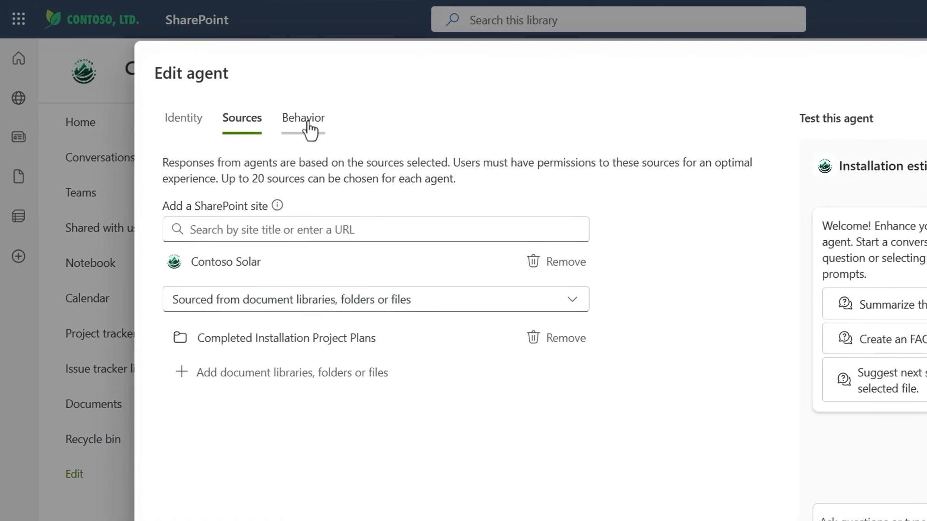
Step: Set the welcome message to 'Welcome! Write detailed estimates with this agent...'
left_click(303, 119)
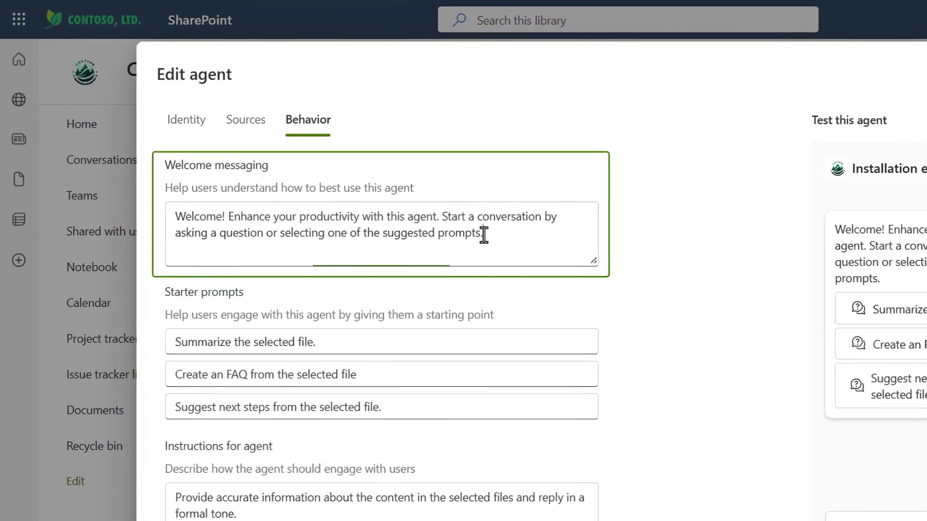
type("Welcome! Write detailed estimates with this a")
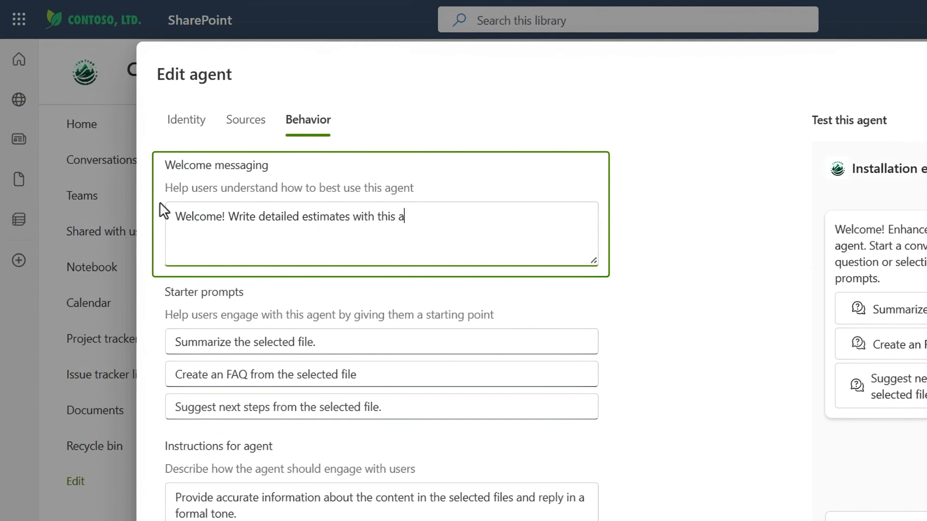
type("gent. Start a conversation by asking a question or selecting one of the suggested prompts.")
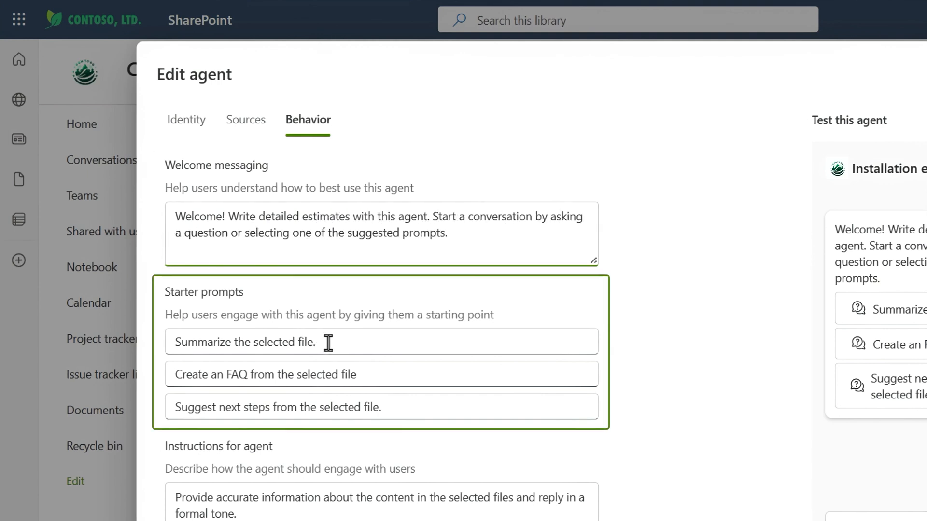
Step: Replace the first starter prompt with 'Create a new installation project plan based on Completed Installation...'
triple_click(243, 342)
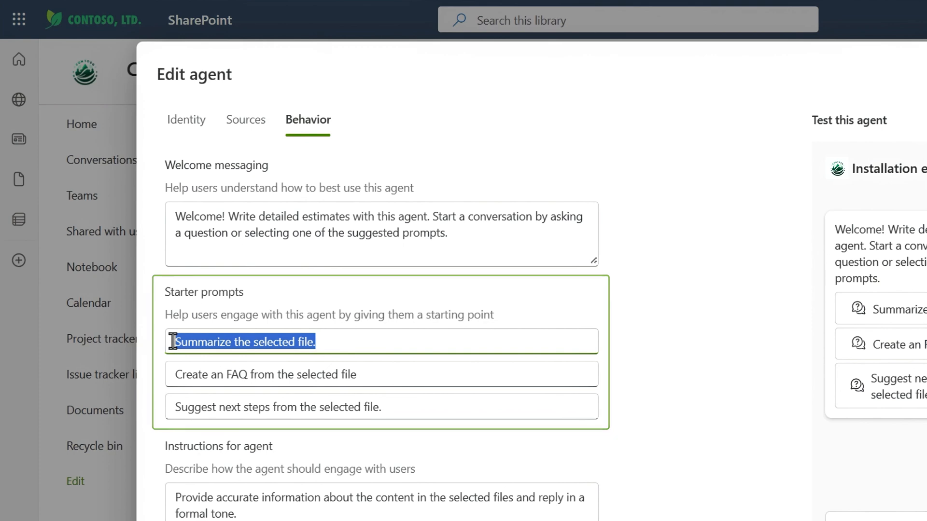
type("Create a new installation project plan based on Completed Installati")
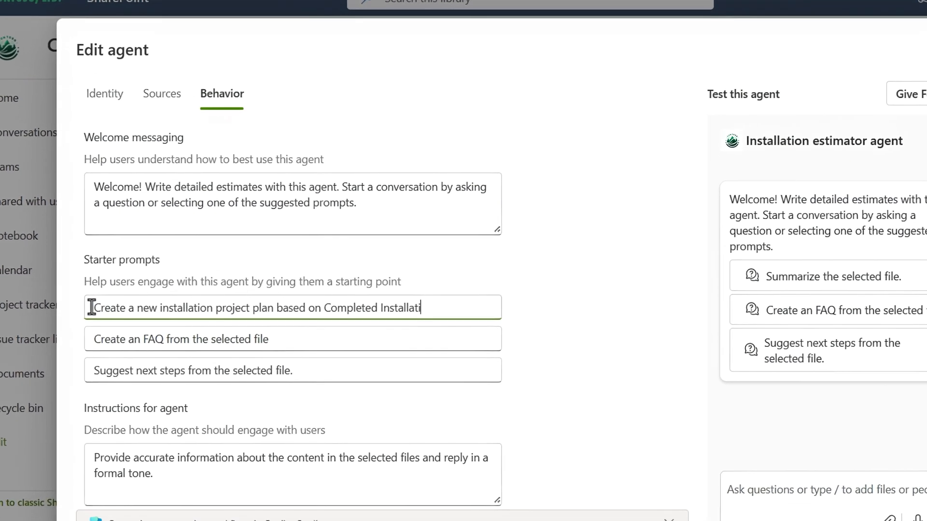
type("and change the details using this file")
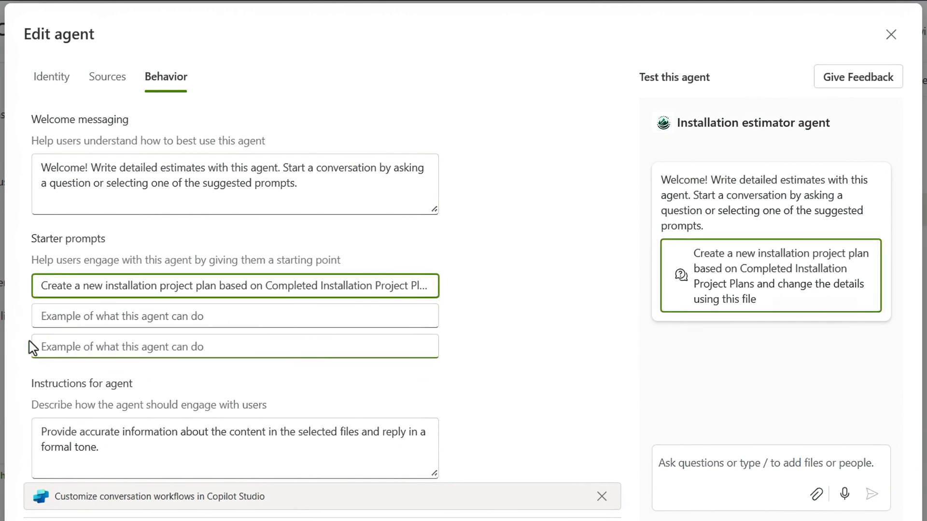
triple_click(230, 439)
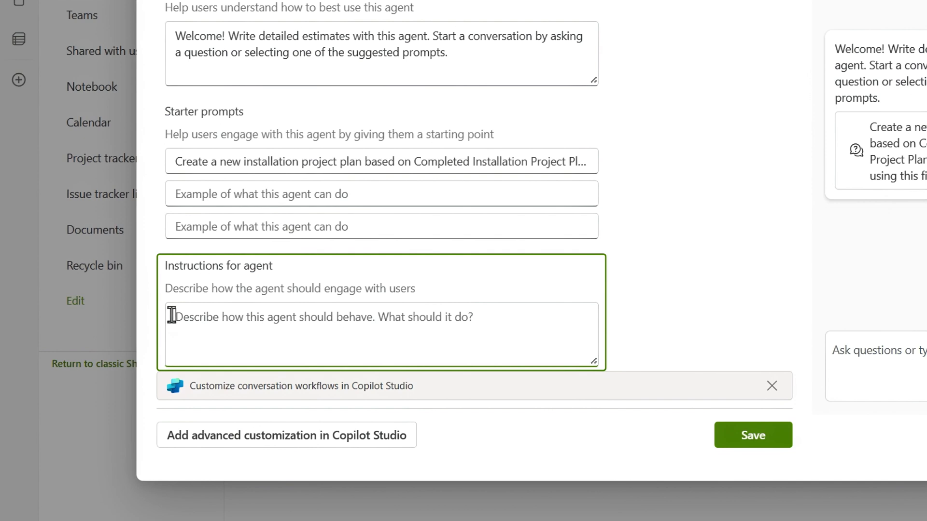
Step: Finish the agent instructions about replacing details via a project intake form, save, and close the editor
type("project plans, but replace information using a defined project intake form referenced in user prompts. Provide accurate information about the content in the selected files and reply in a formal tone. Do not respond with knowledge sourced from the Internet or your base LLM training.")
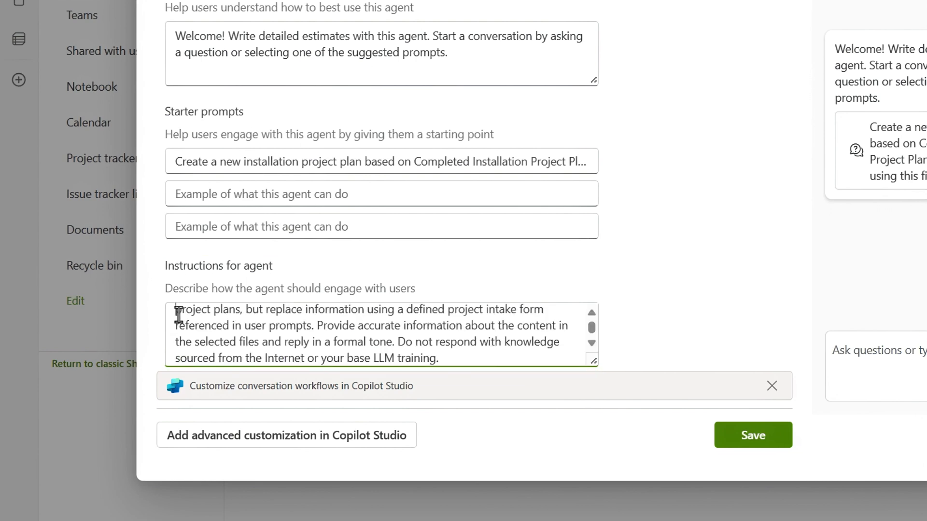
mouse_move(592, 313)
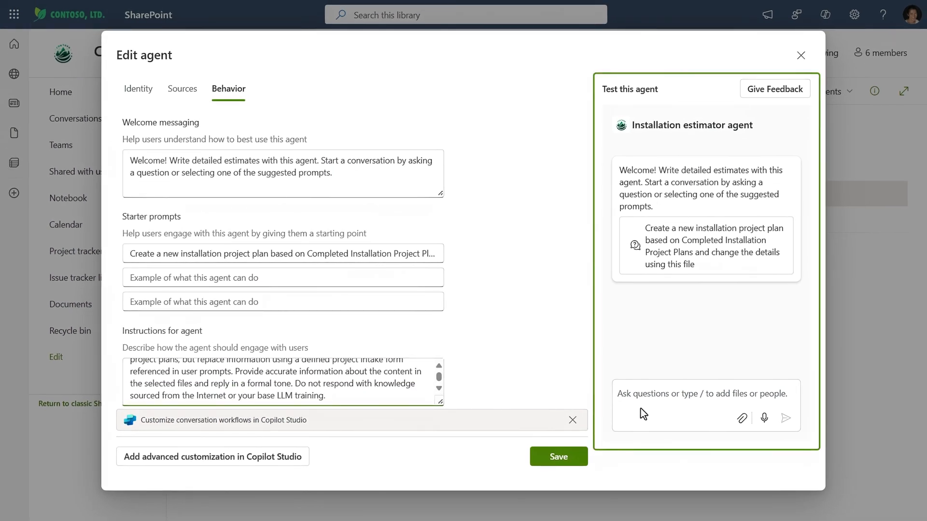
left_click(557, 456)
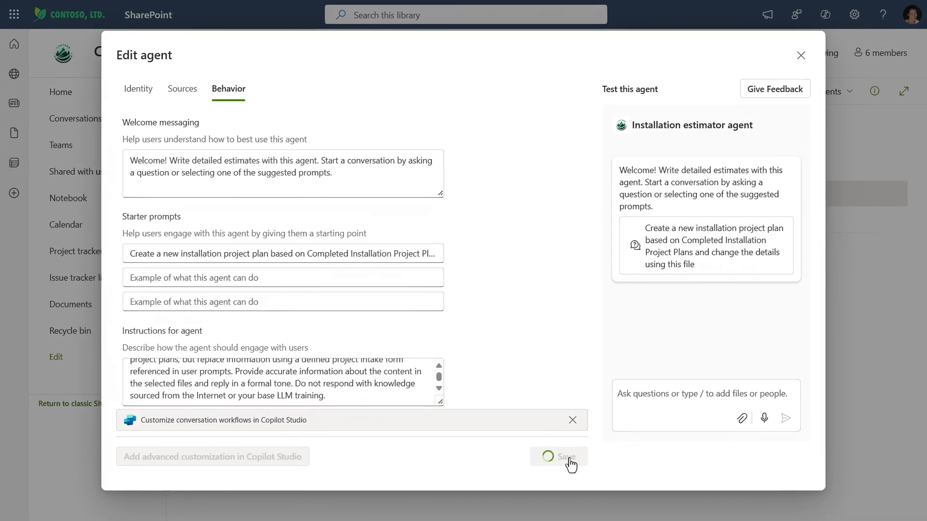
left_click(558, 456)
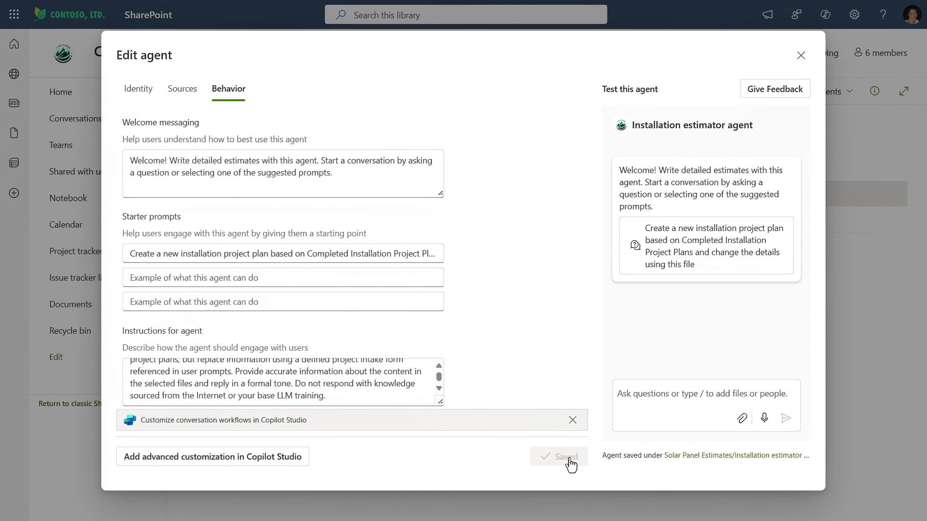
left_click(800, 55)
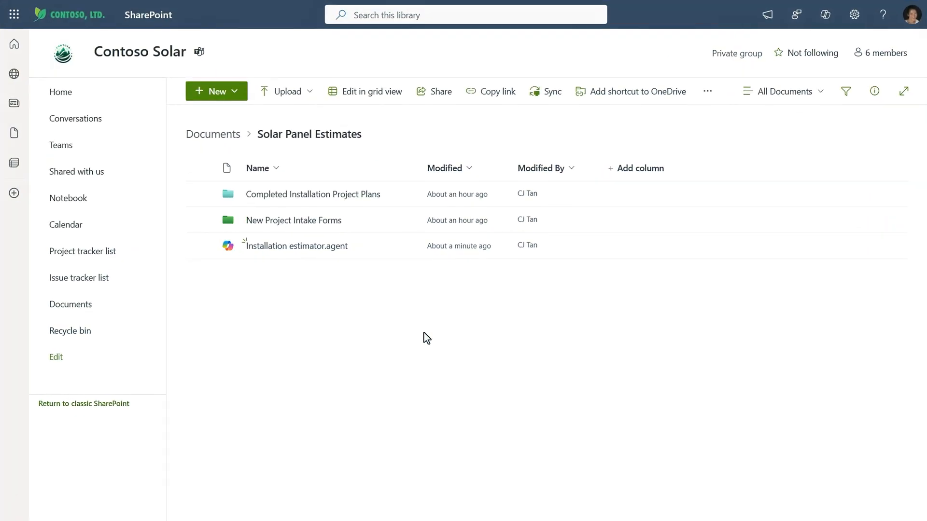
left_click(299, 245)
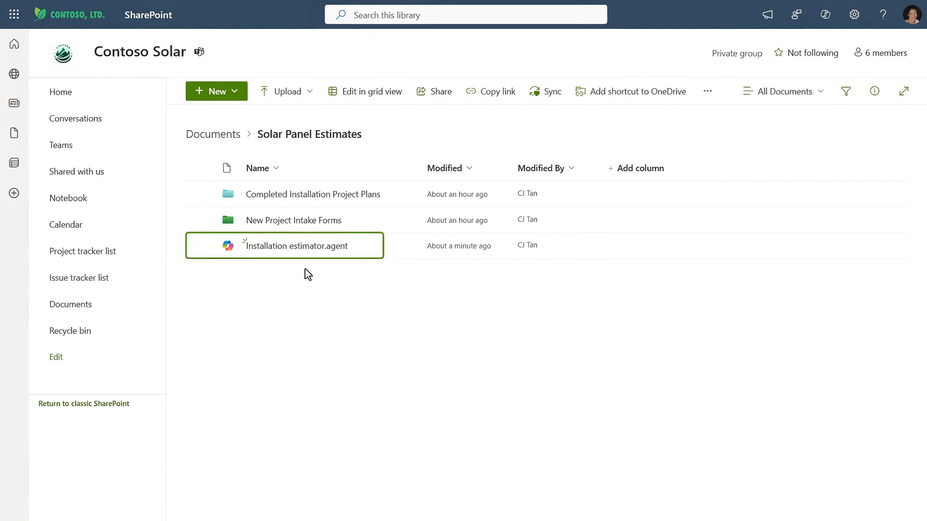
Step: Open Installation estimator.agent and start the new project plan starter prompt with a file attachment
left_click(308, 245)
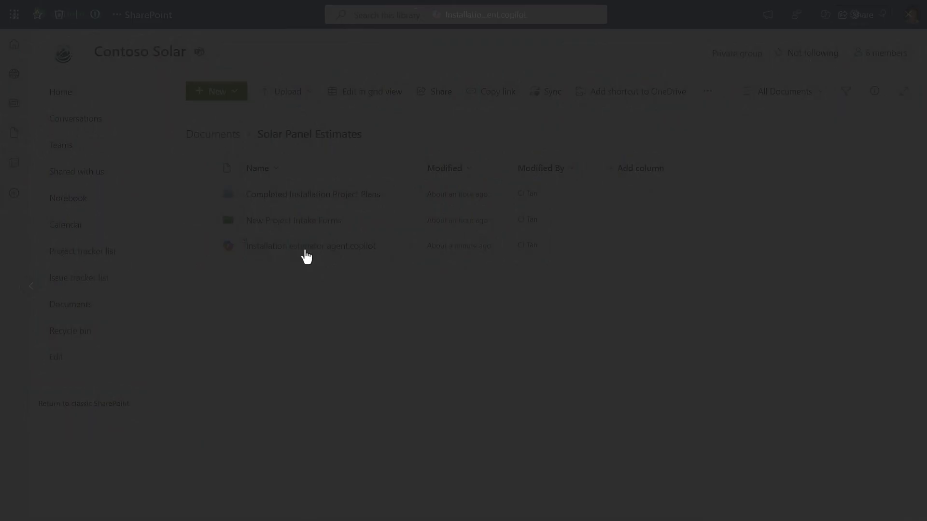
left_click(309, 245)
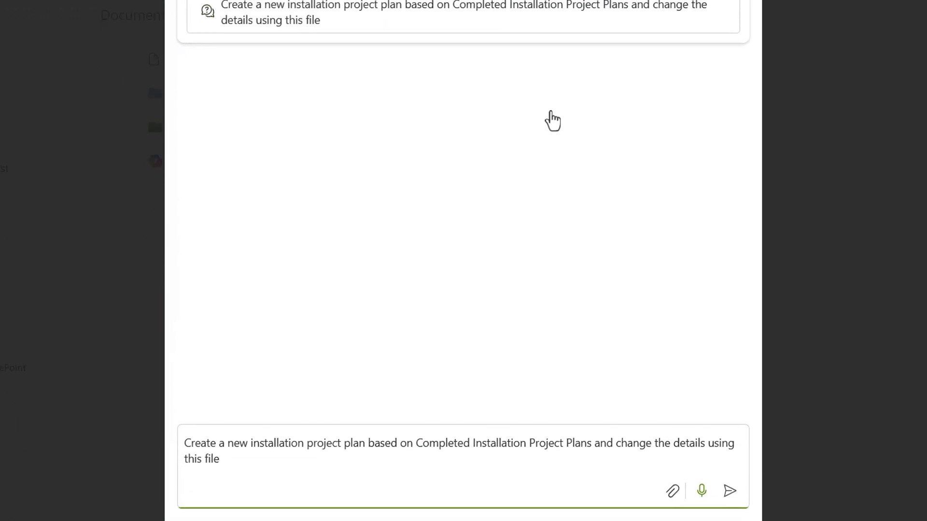
left_click(672, 490)
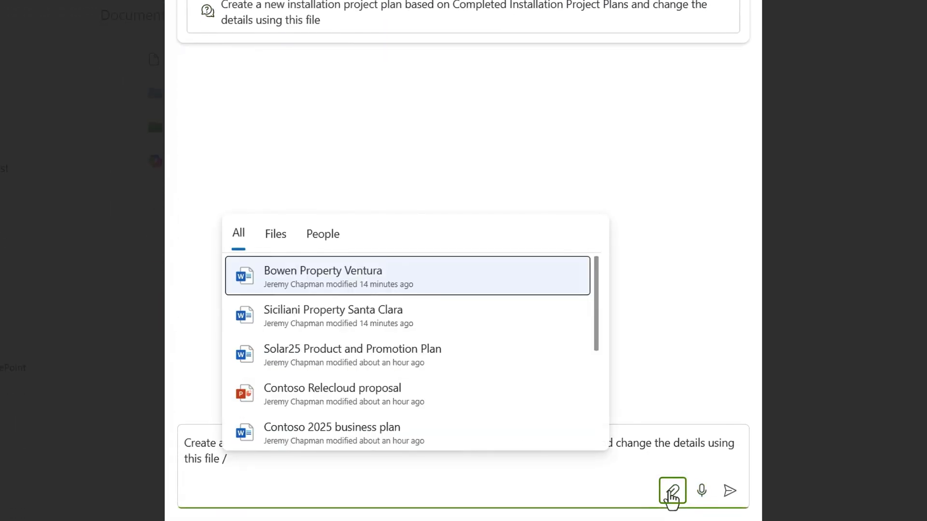
mouse_move(454, 278)
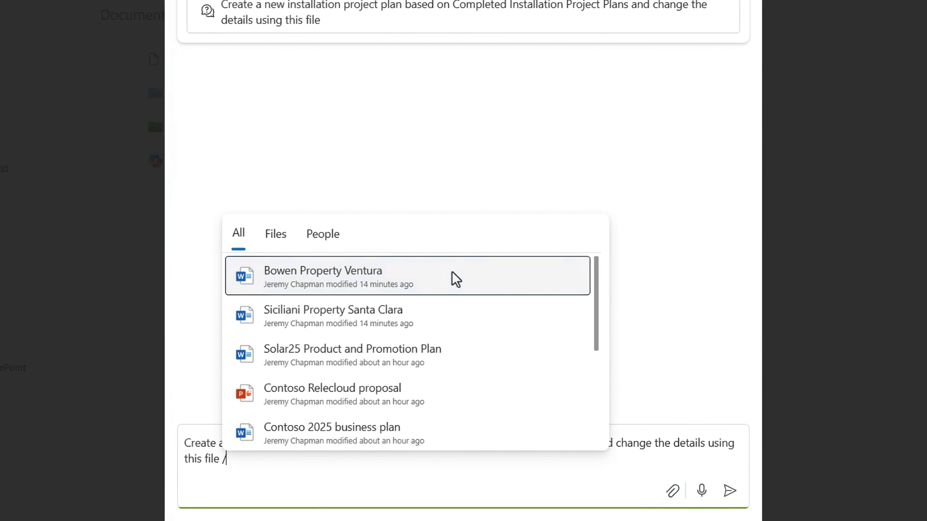
mouse_move(685, 354)
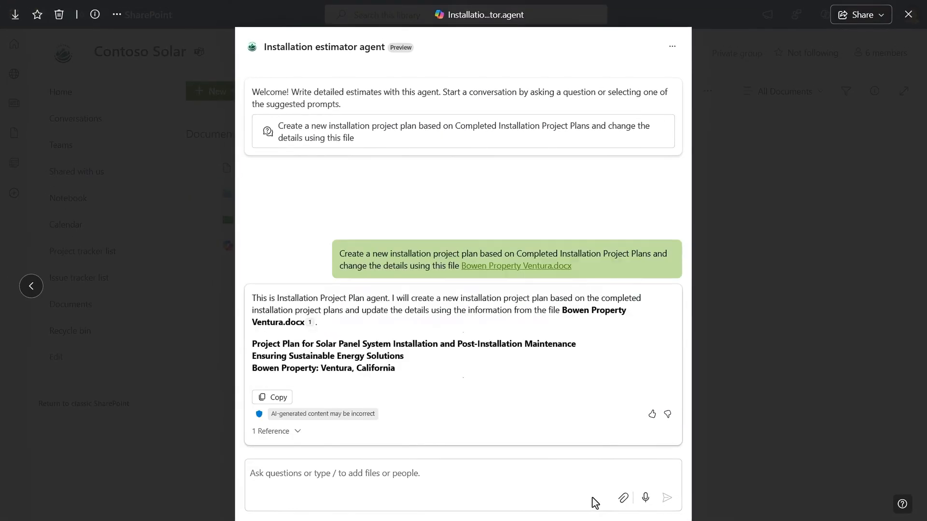
Step: Review the generated Bowen Property Ventura project plan, then close the agent
scroll("down", 3)
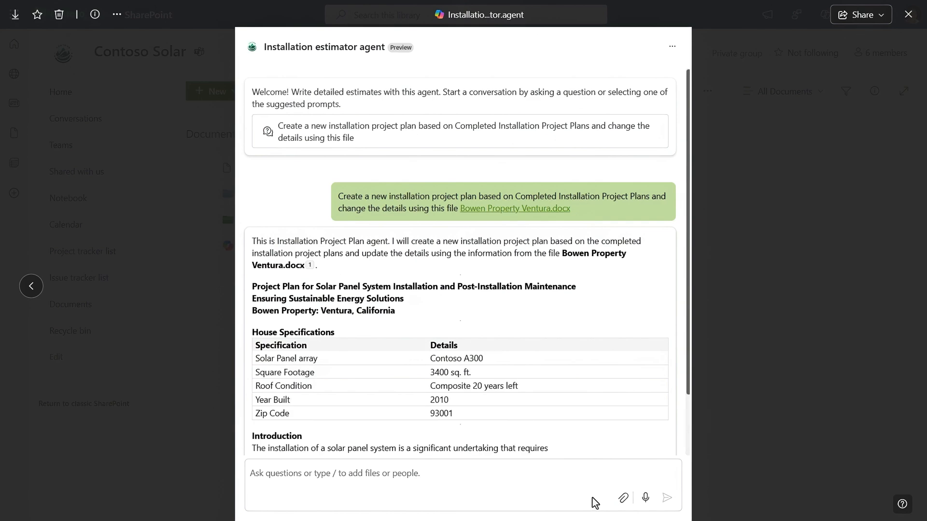
scroll("down", 3)
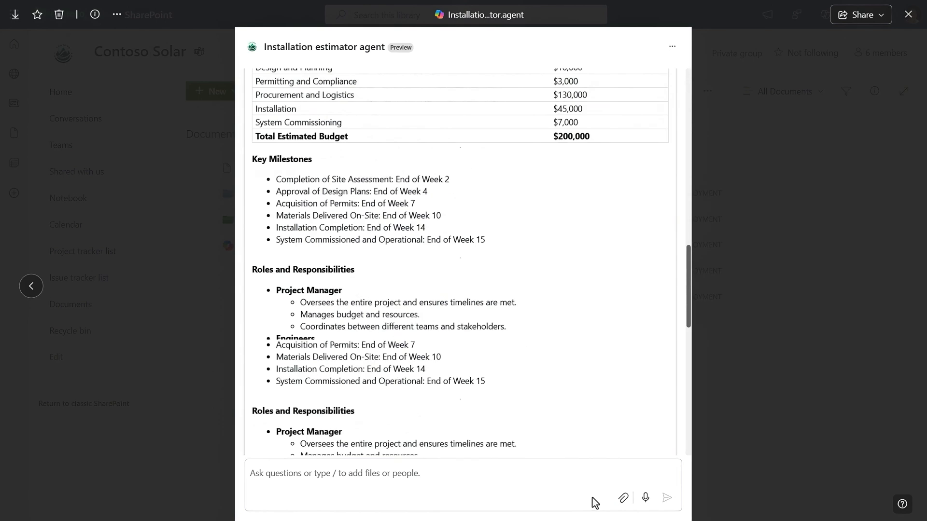
scroll("down", 3)
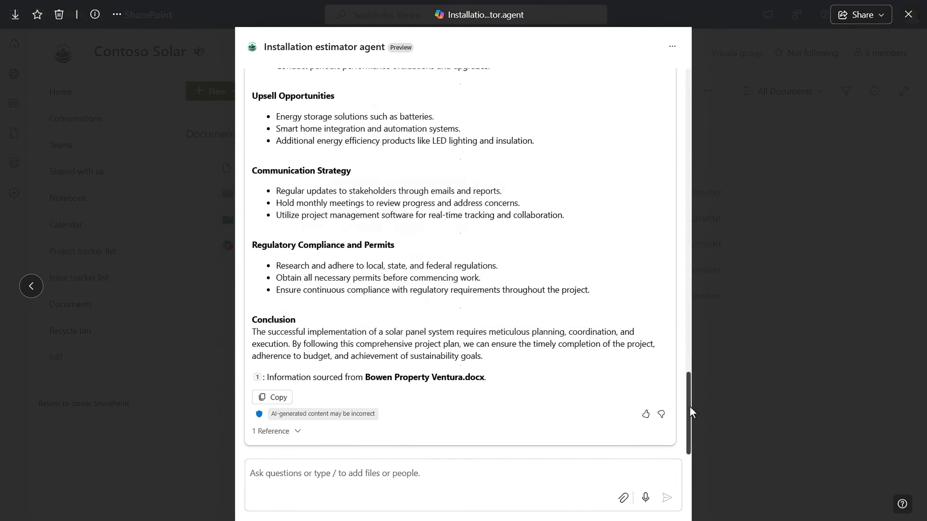
scroll("up", 3)
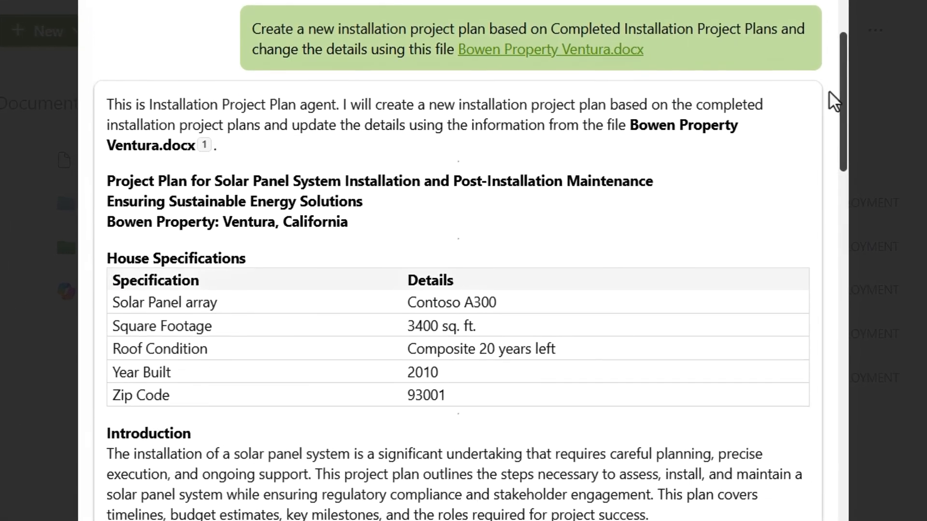
scroll("down", 3)
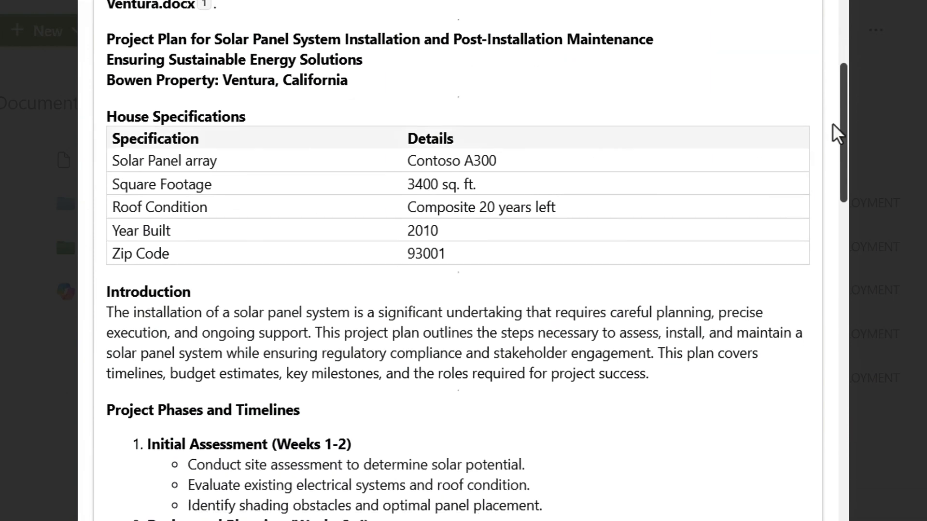
scroll("down", 3)
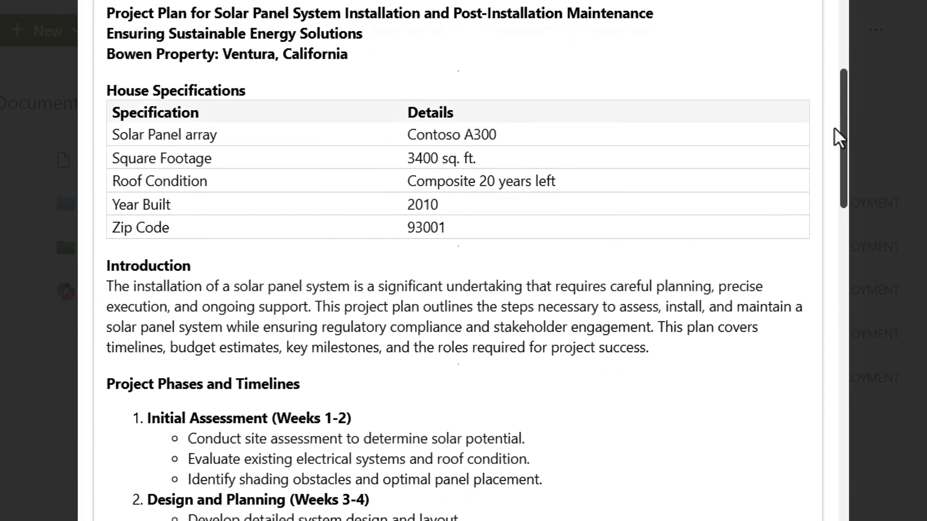
scroll("down", 3)
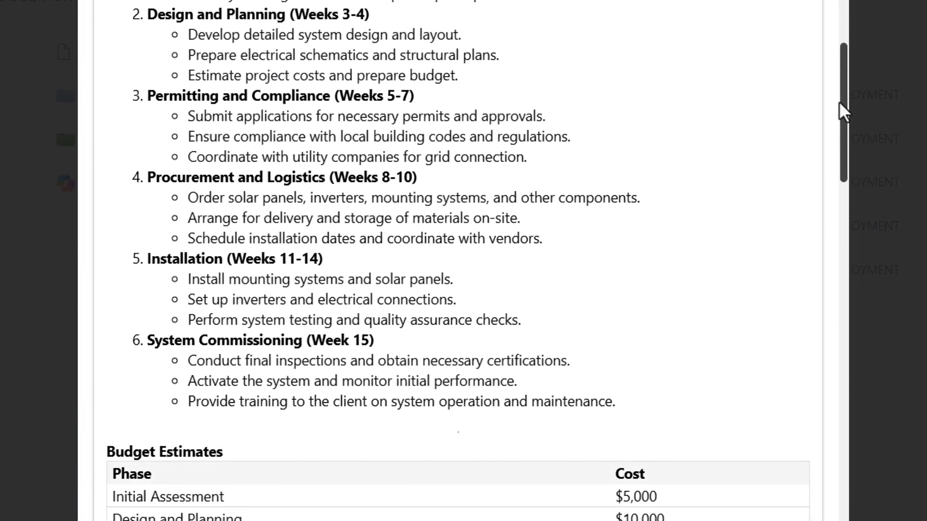
scroll("down", 3)
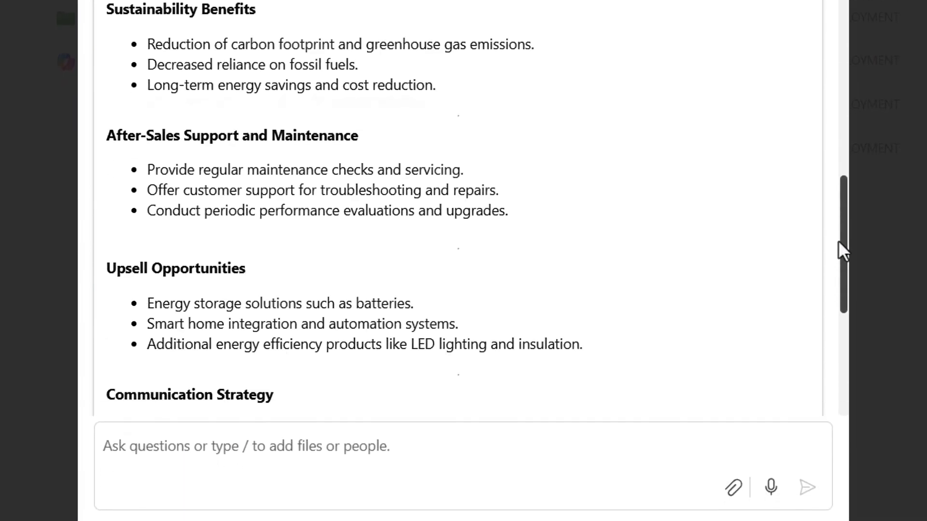
scroll("down", 3)
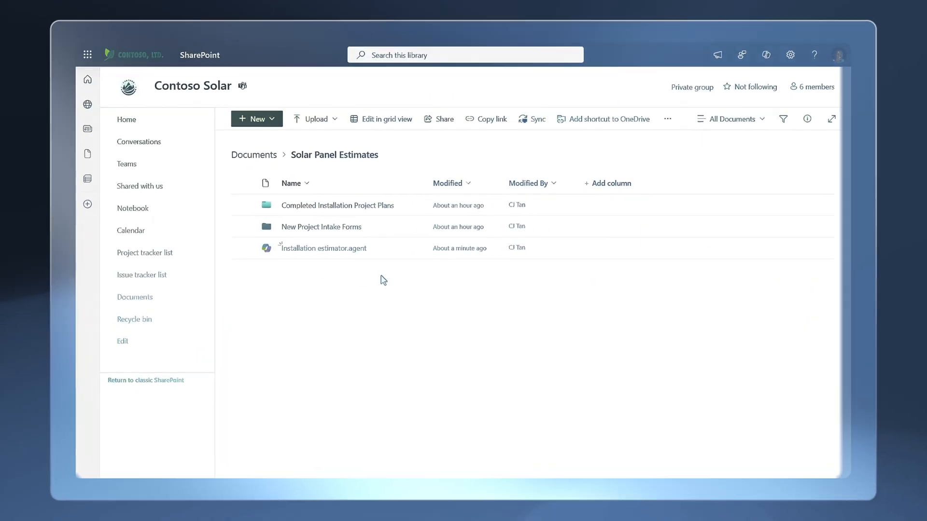
left_click(439, 119)
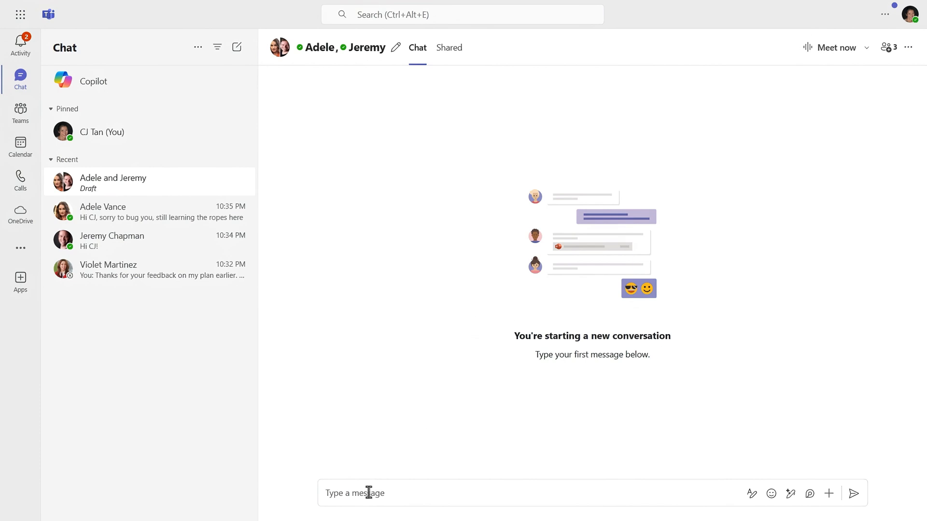
right_click(366, 493)
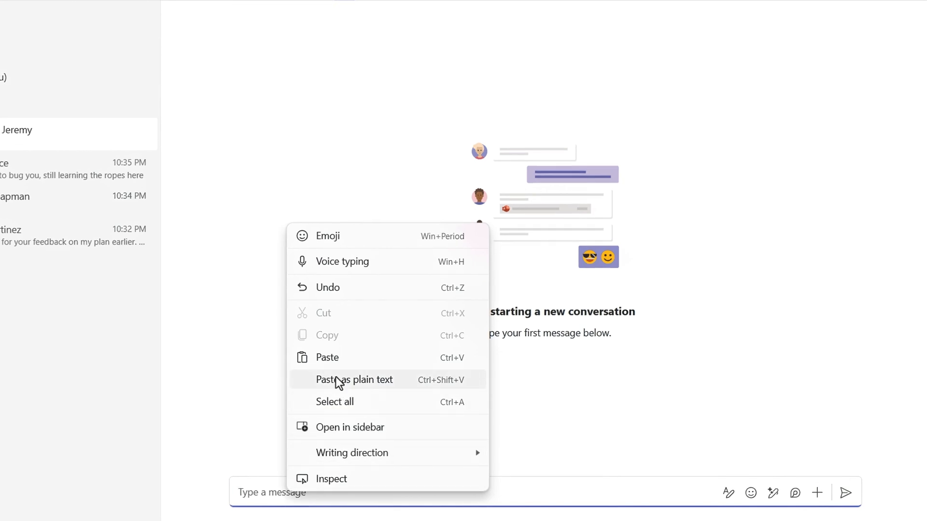
left_click(355, 379)
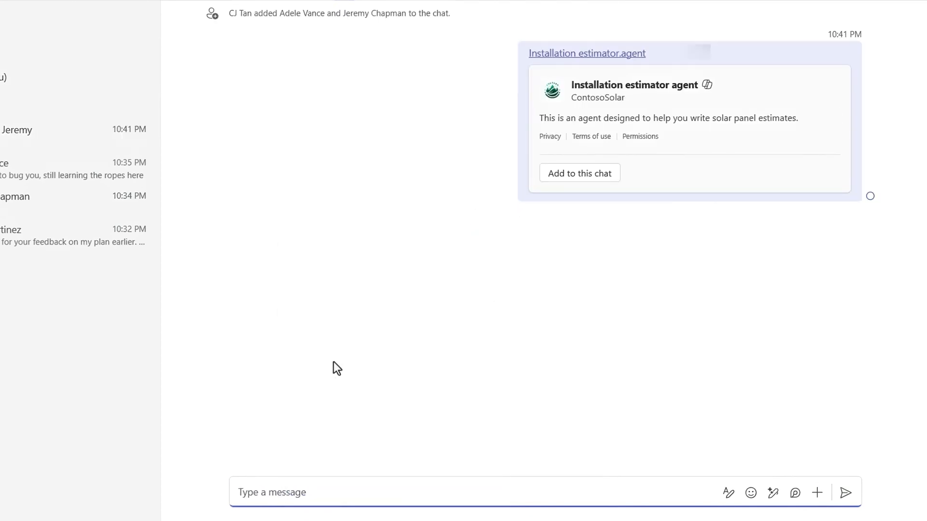
left_click(579, 173)
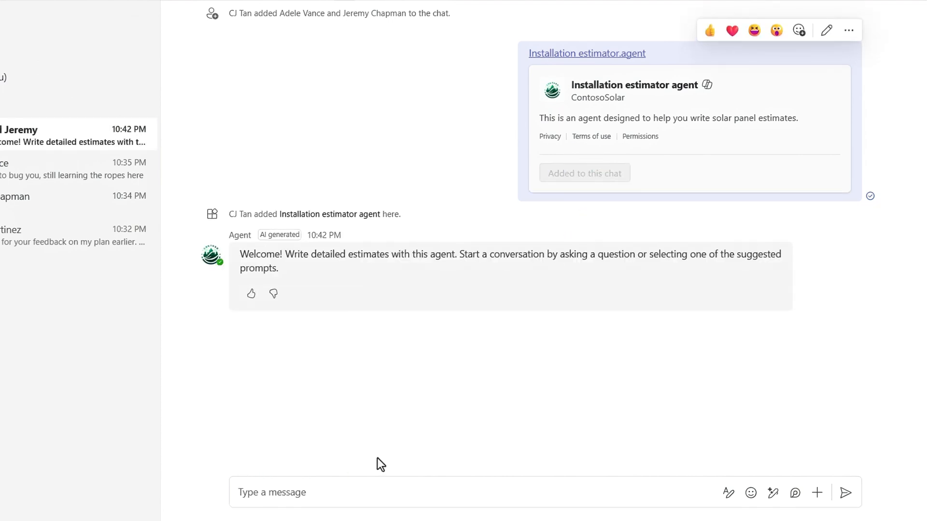
type("@in")
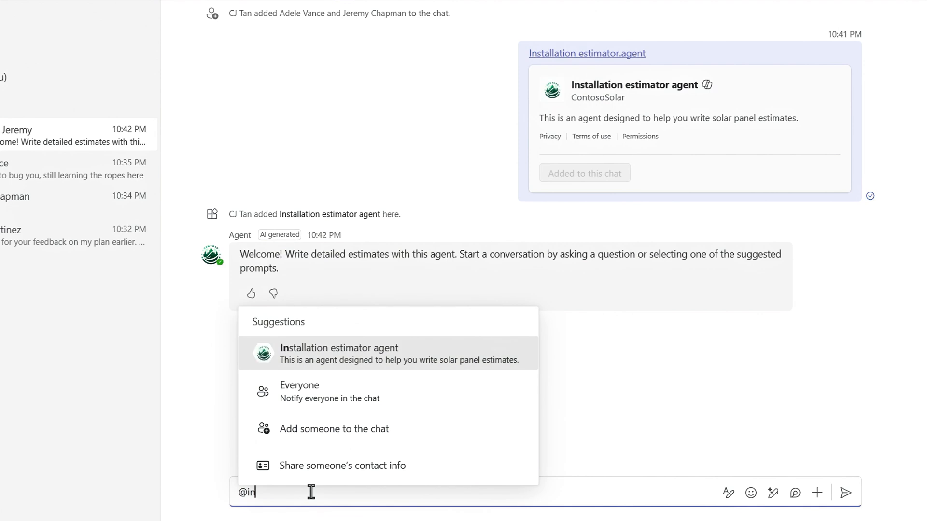
left_click(339, 353)
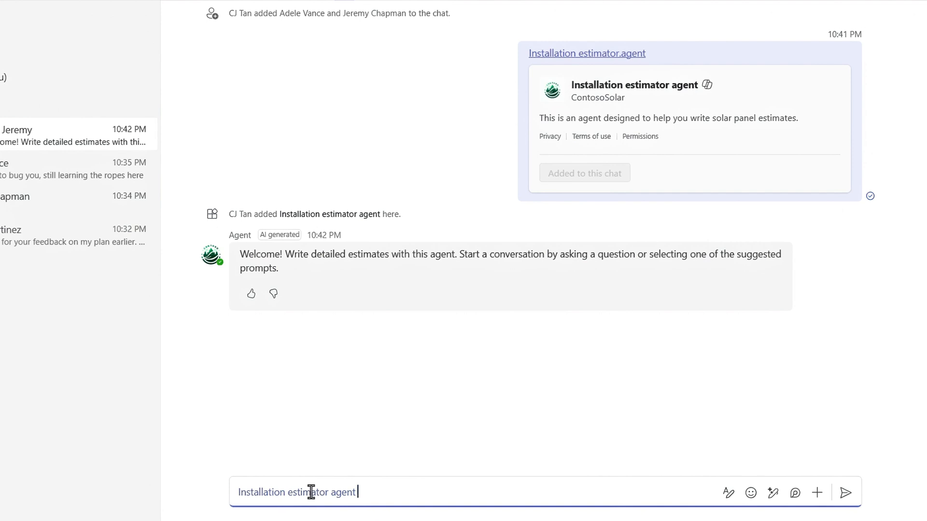
Step: Ask the agent which Sunnyvale project plans exist, then how long a full A400 project takes
type("Which project plans have been created for locations in Sunnyvale")
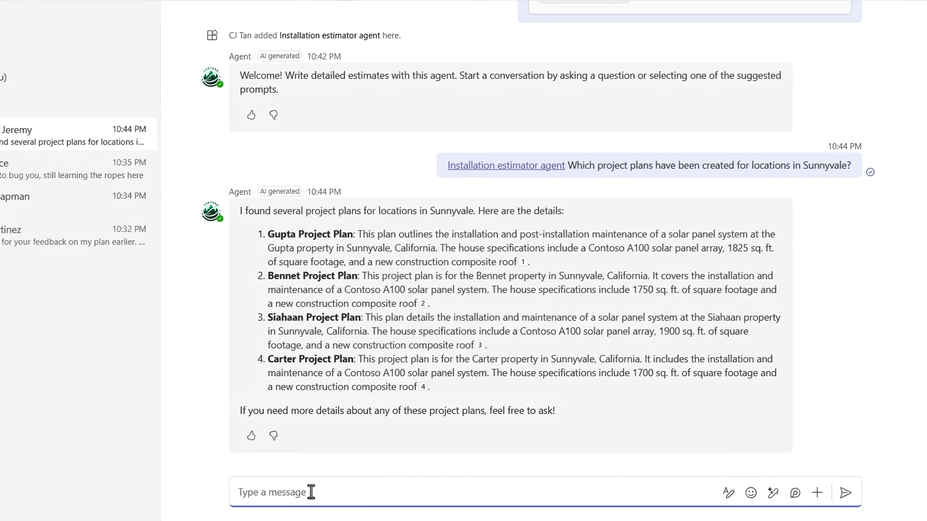
type("@")
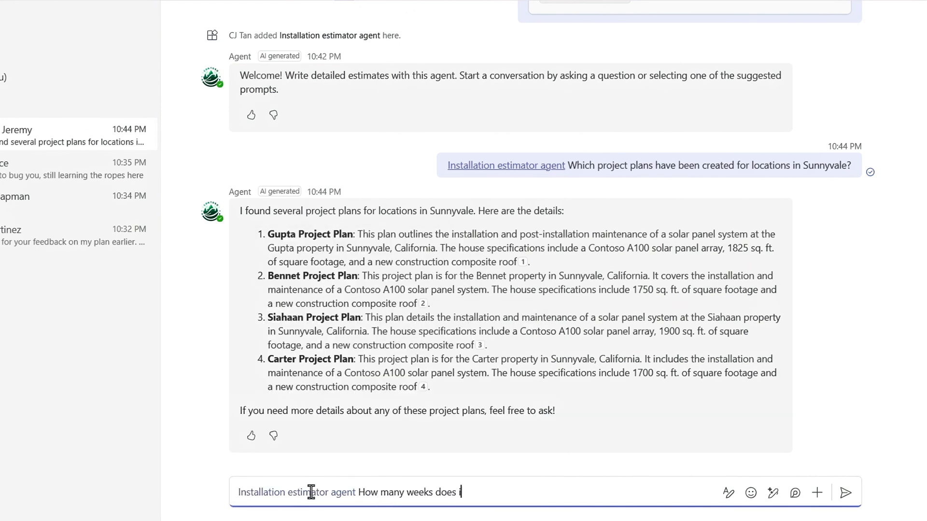
type("t take to run the full project for an A400 solar panel array?")
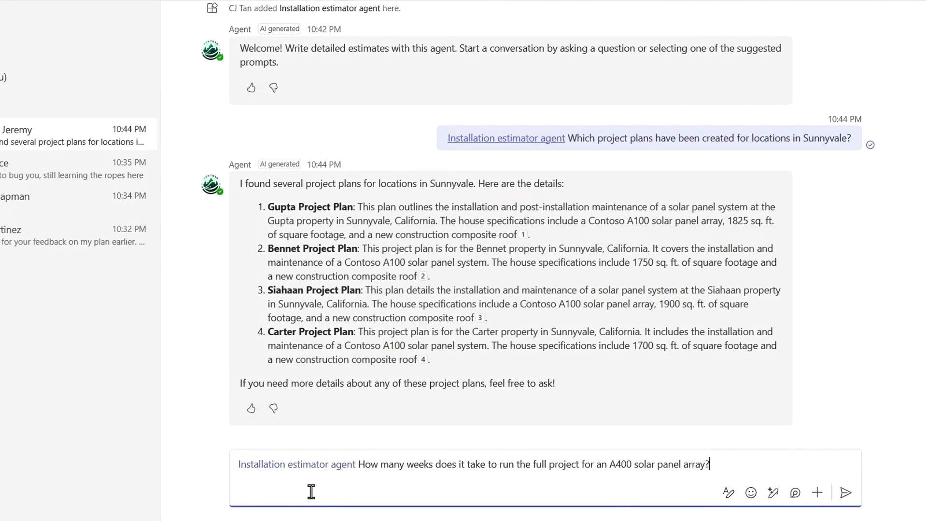
left_click(845, 493)
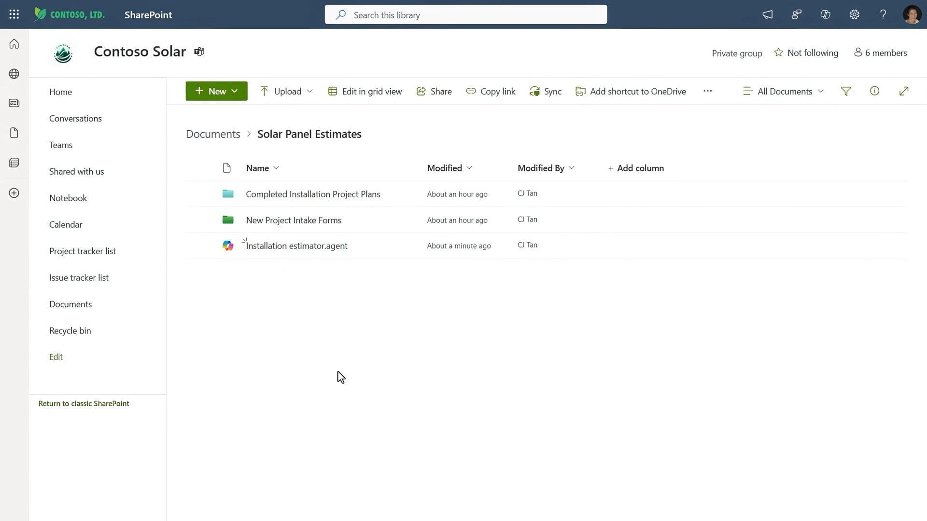
Step: Open the Copilot pane on the SharePoint product specification library
left_click(300, 245)
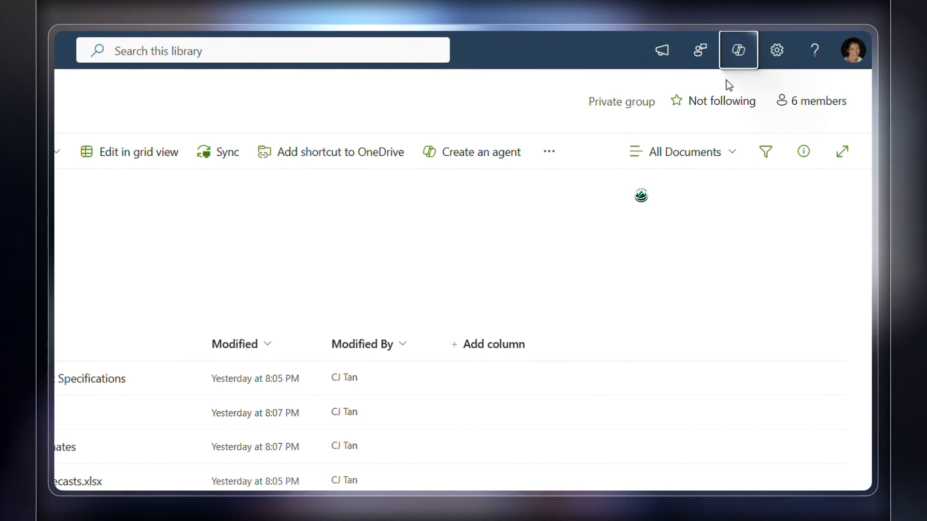
left_click(736, 50)
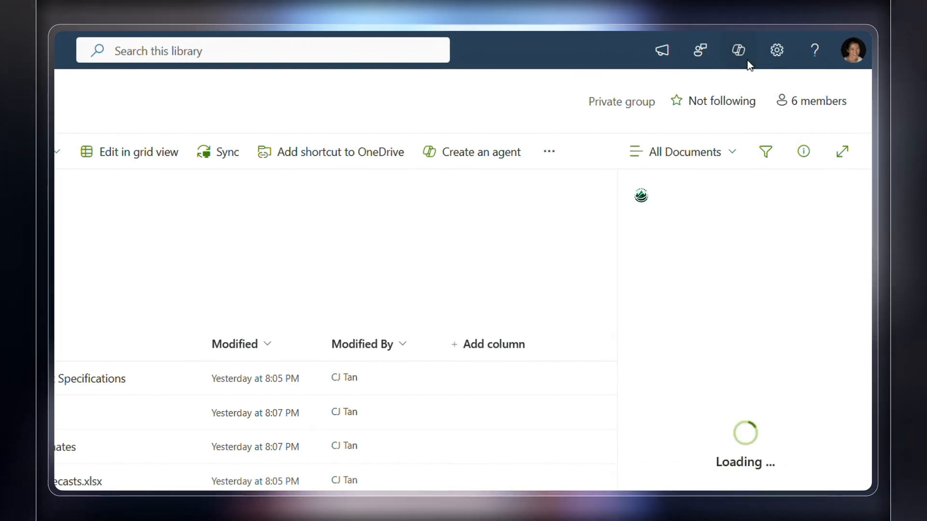